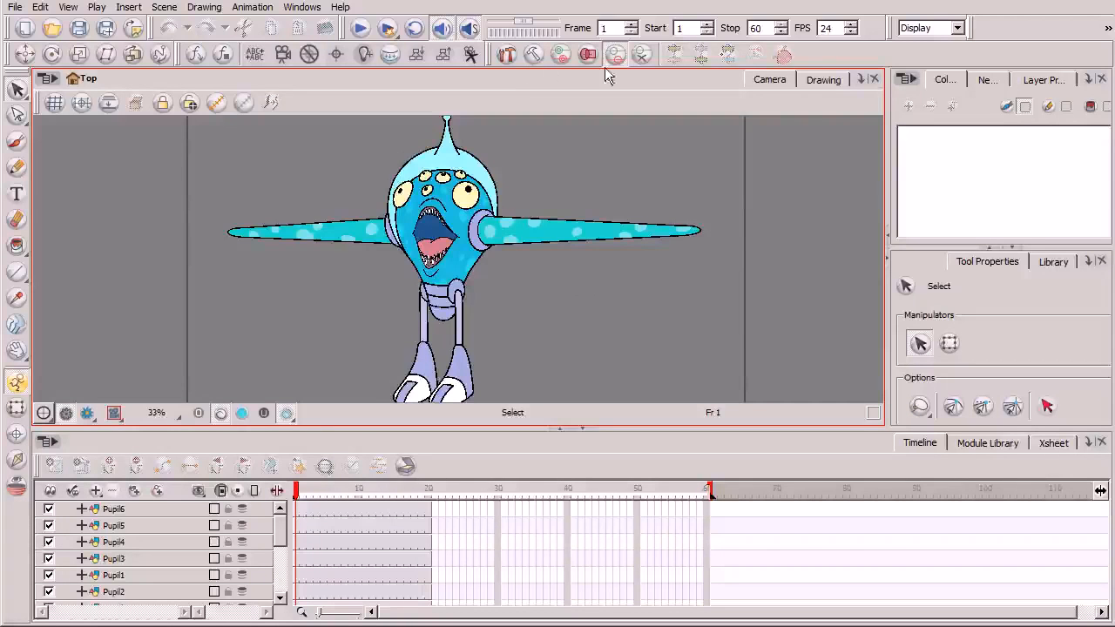
pyautogui.moveTo(770, 61)
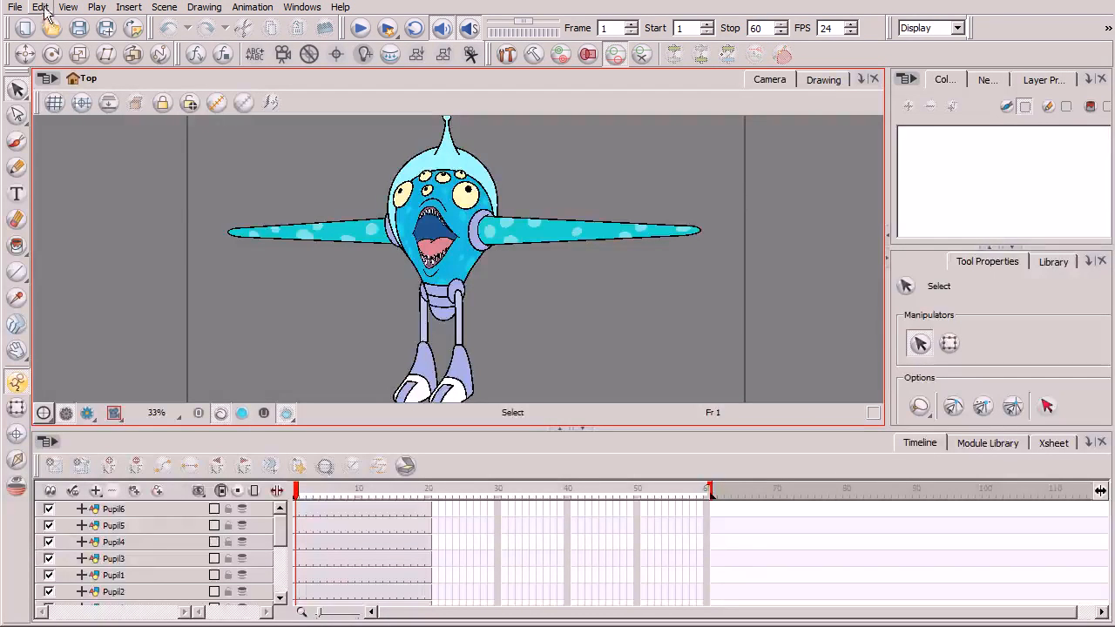
# Step: Check the shortcut preferences and keep the Toon Boom Harmony shortcut set unchanged
pyautogui.click(40, 7)
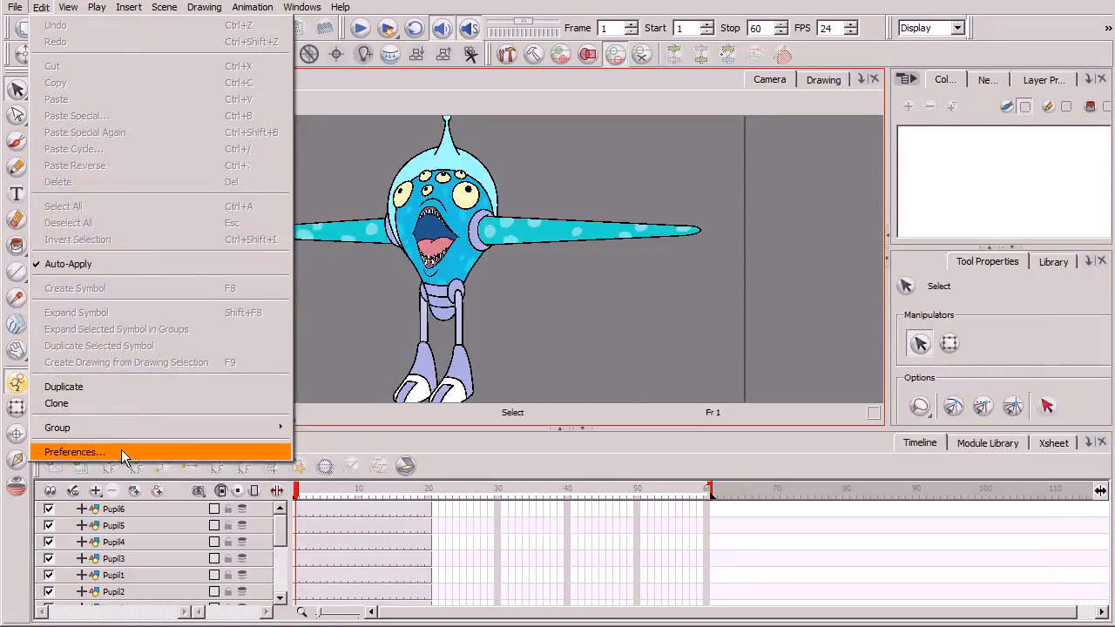
pyautogui.click(73, 451)
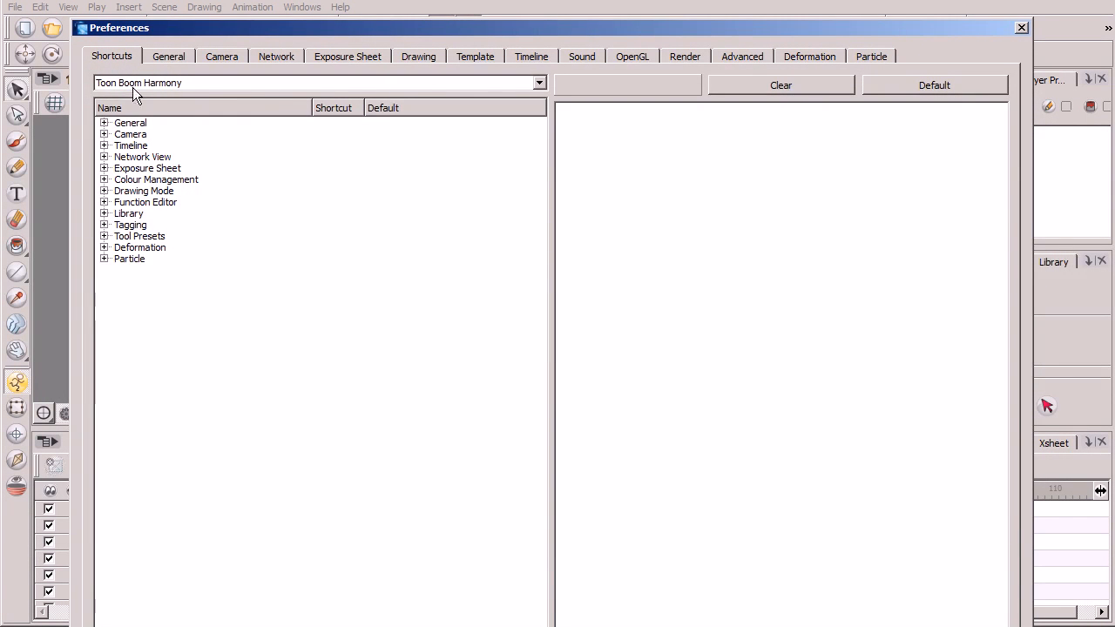
pyautogui.click(537, 84)
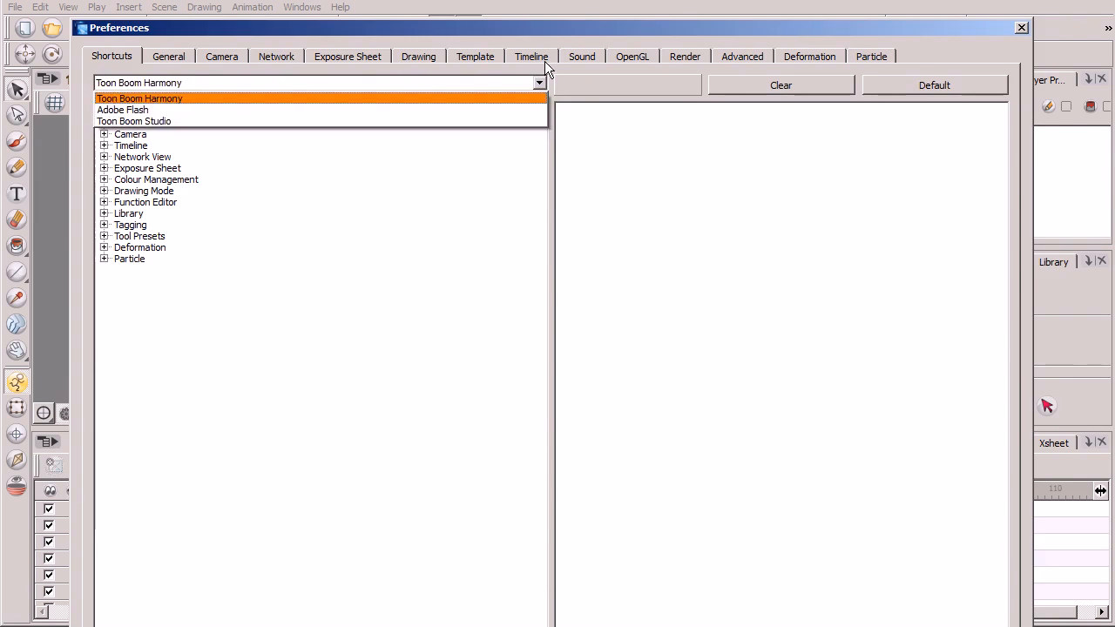
pyautogui.moveTo(521, 115)
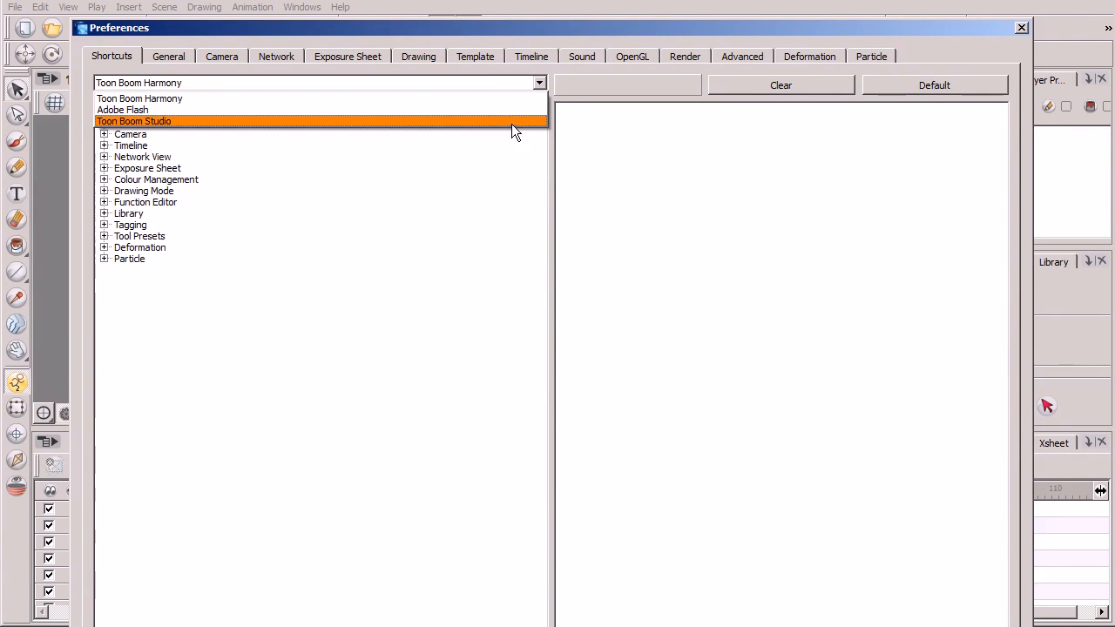
pyautogui.click(139, 97)
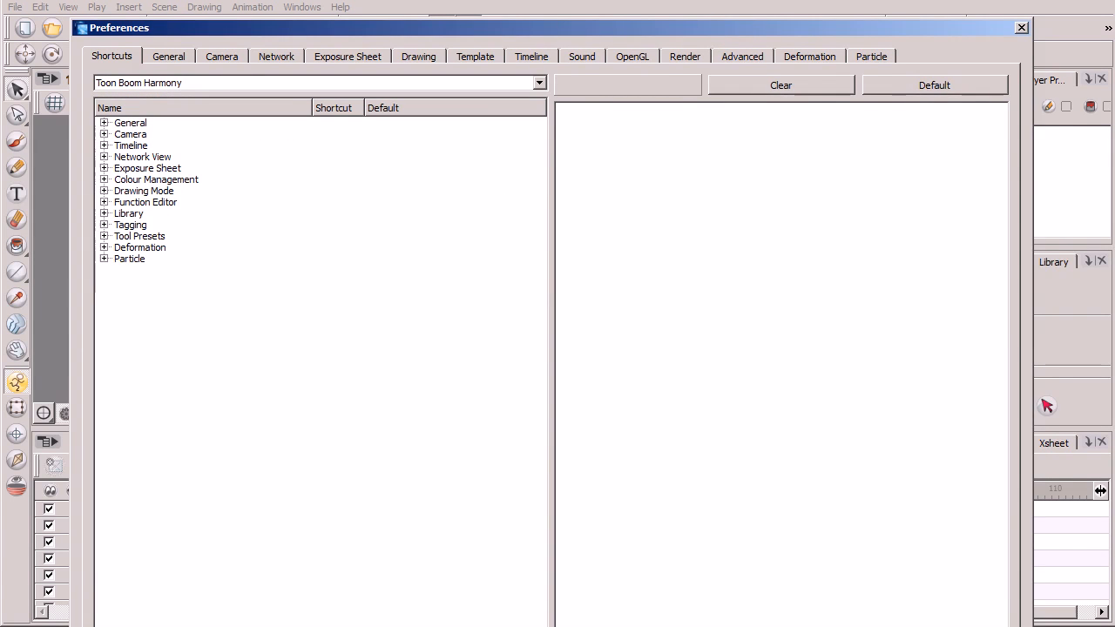
pyautogui.click(1018, 28)
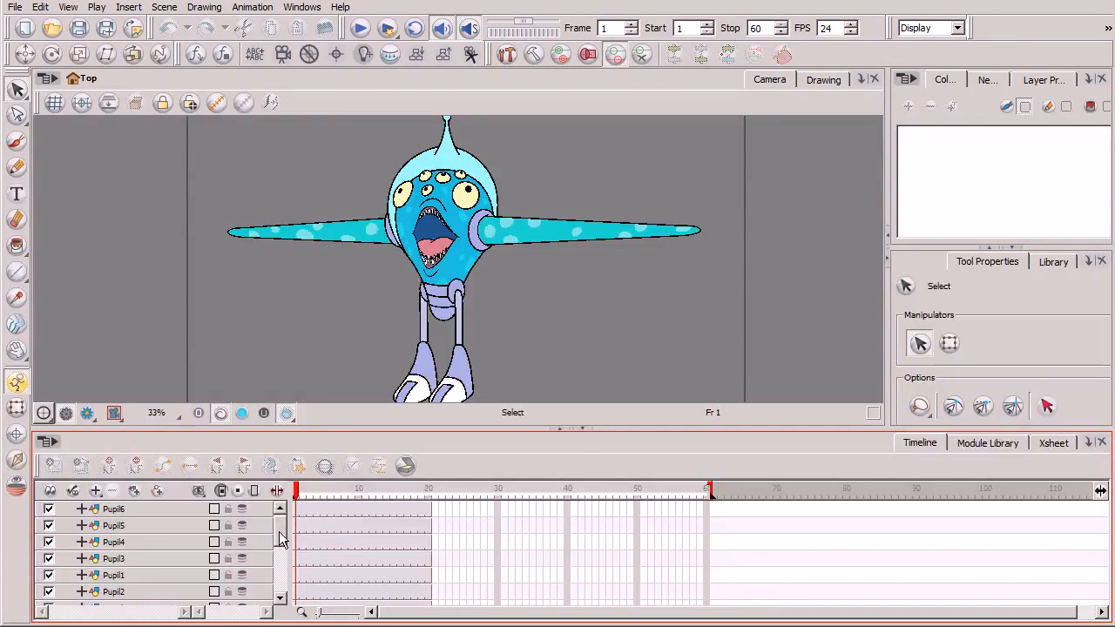
pyautogui.moveTo(104, 608)
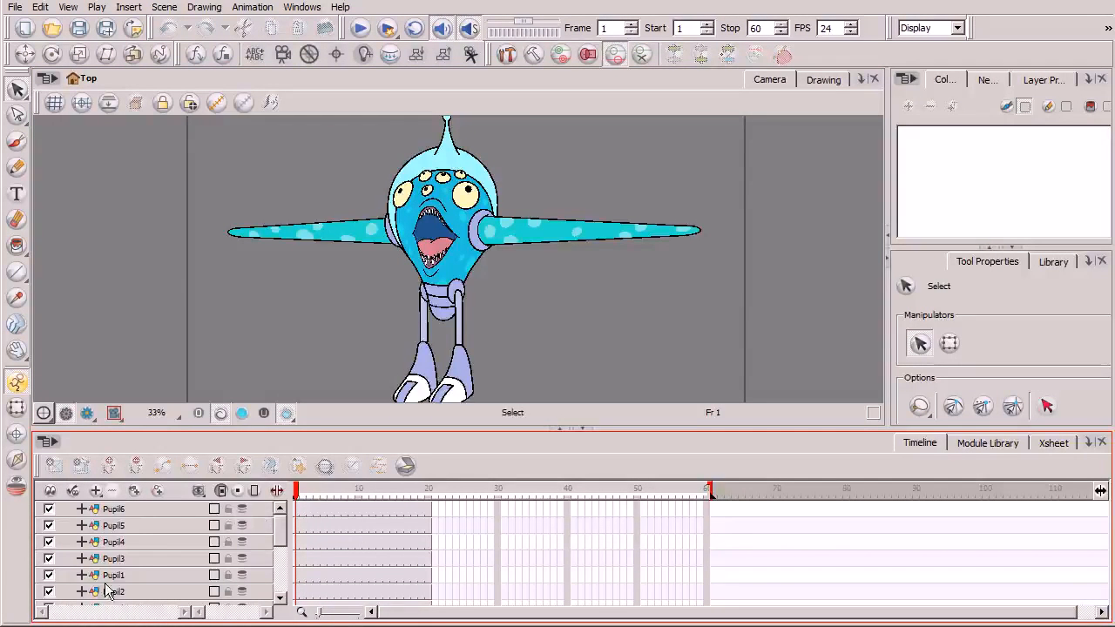
# Step: Scroll and pan the Camera view so the right-hand tentacle fills it
pyautogui.scroll(-3)
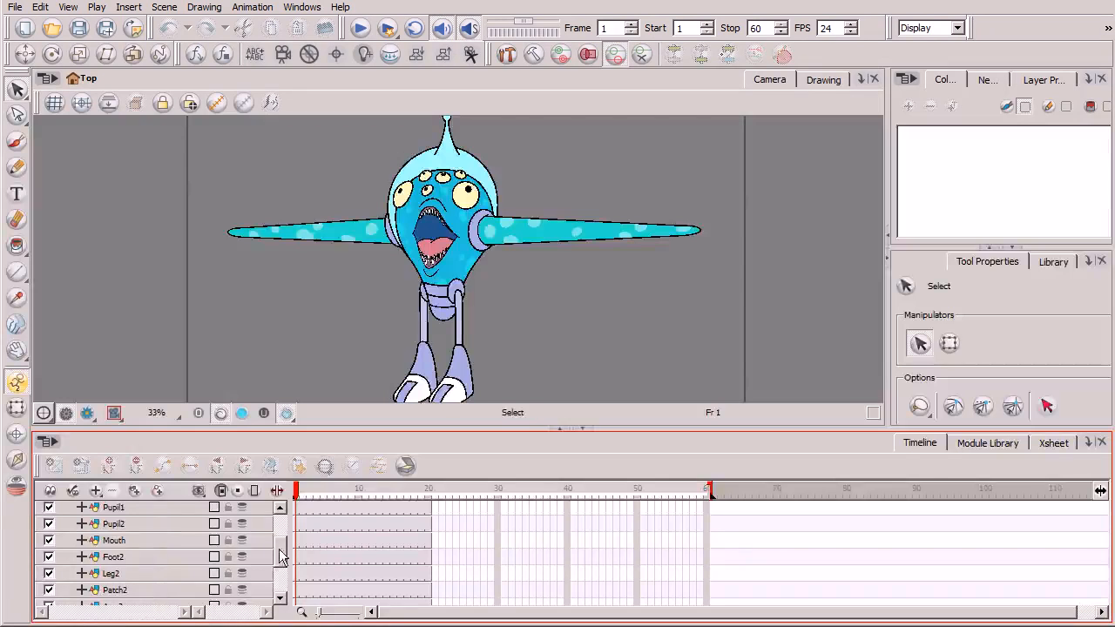
pyautogui.scroll(-3)
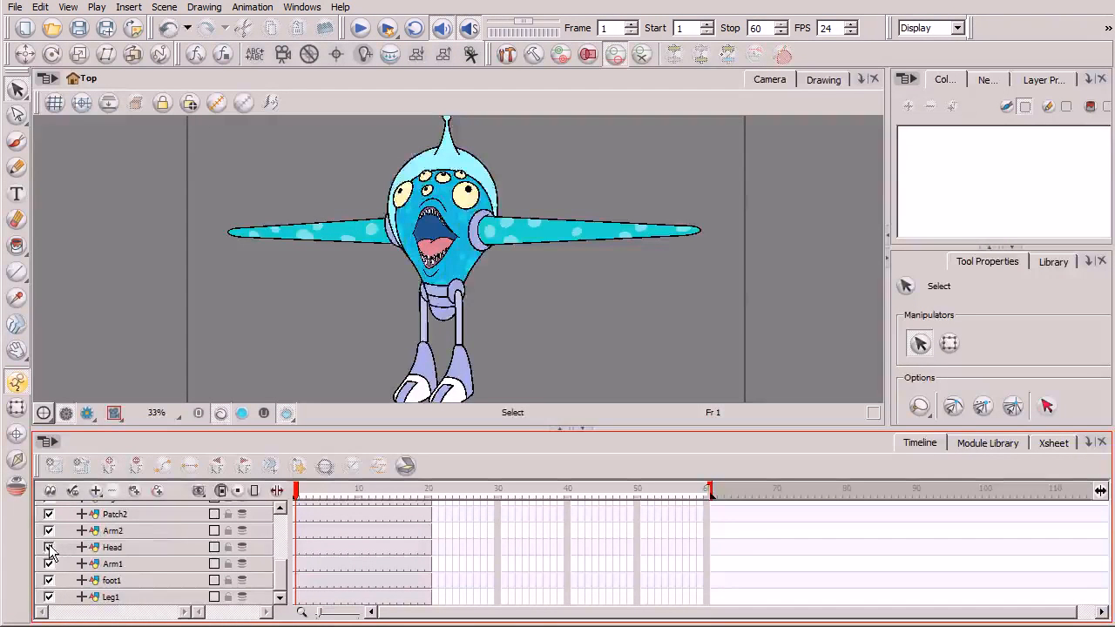
pyautogui.scroll(-3)
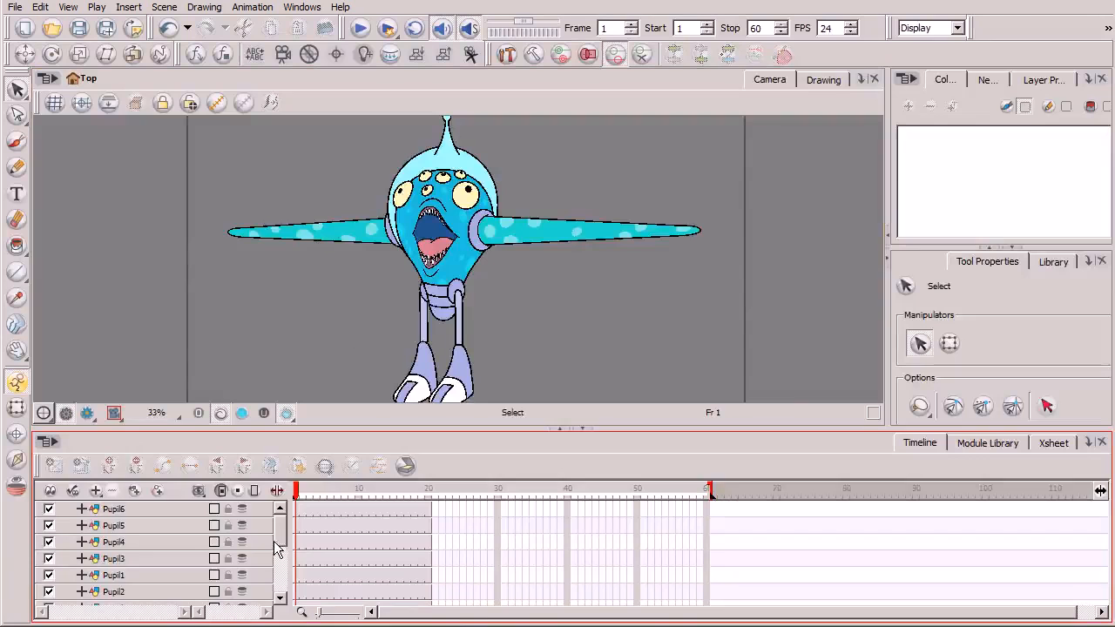
pyautogui.scroll(-3)
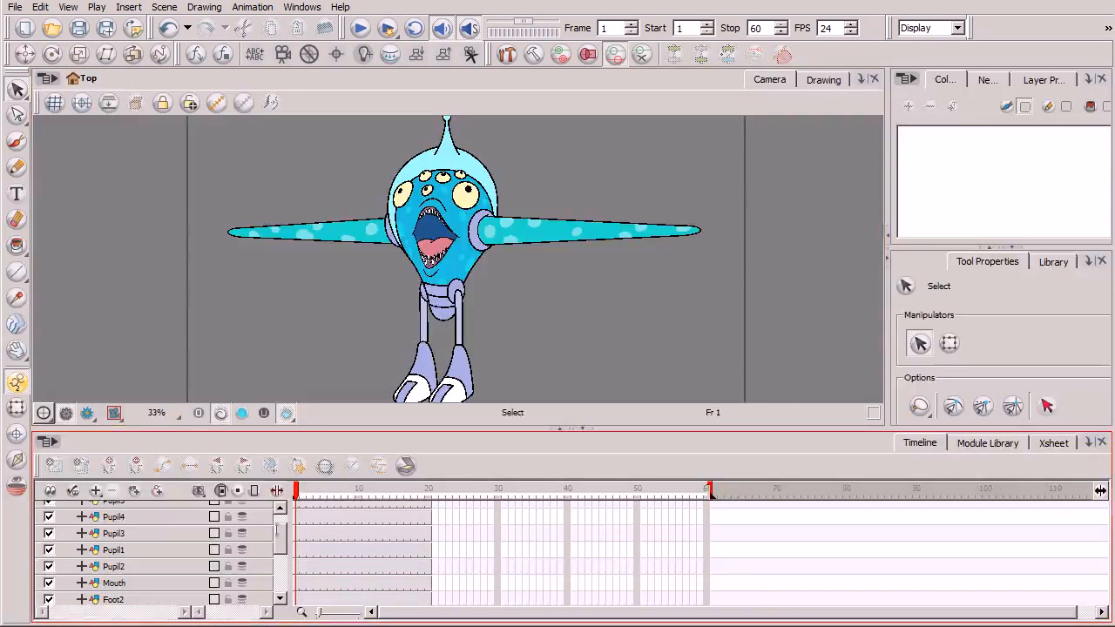
pyautogui.scroll(-3)
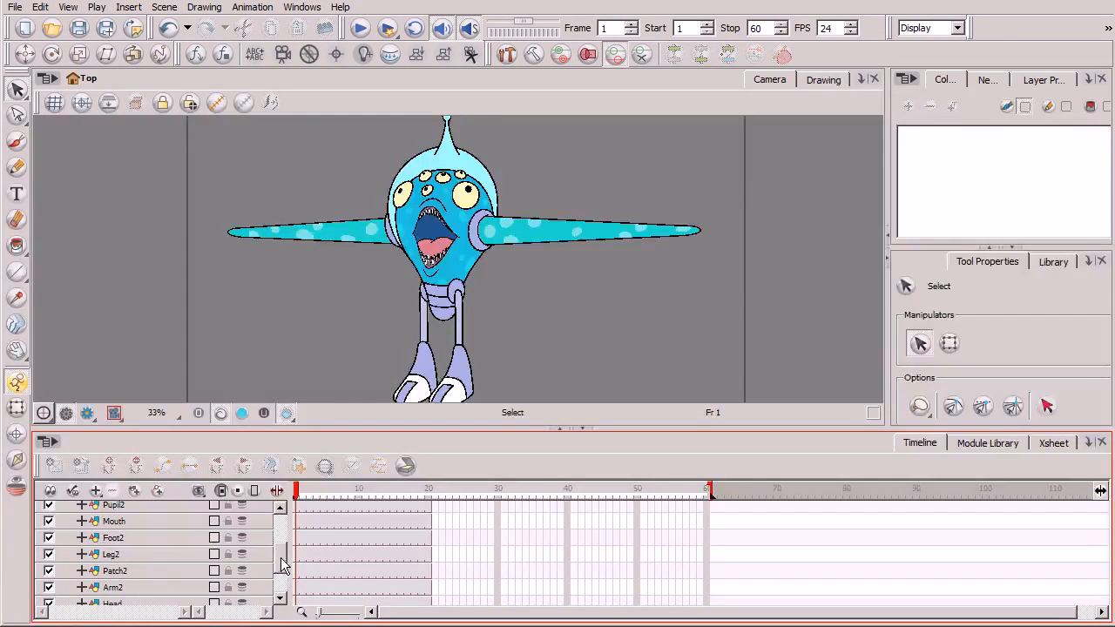
pyautogui.scroll(-3)
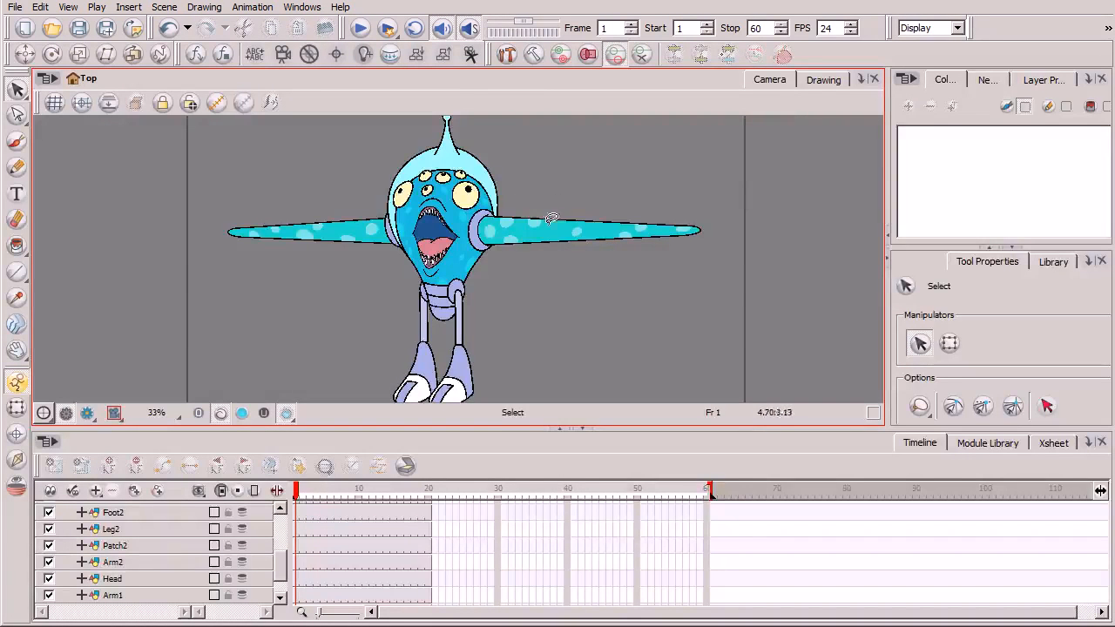
pyautogui.moveTo(706, 209)
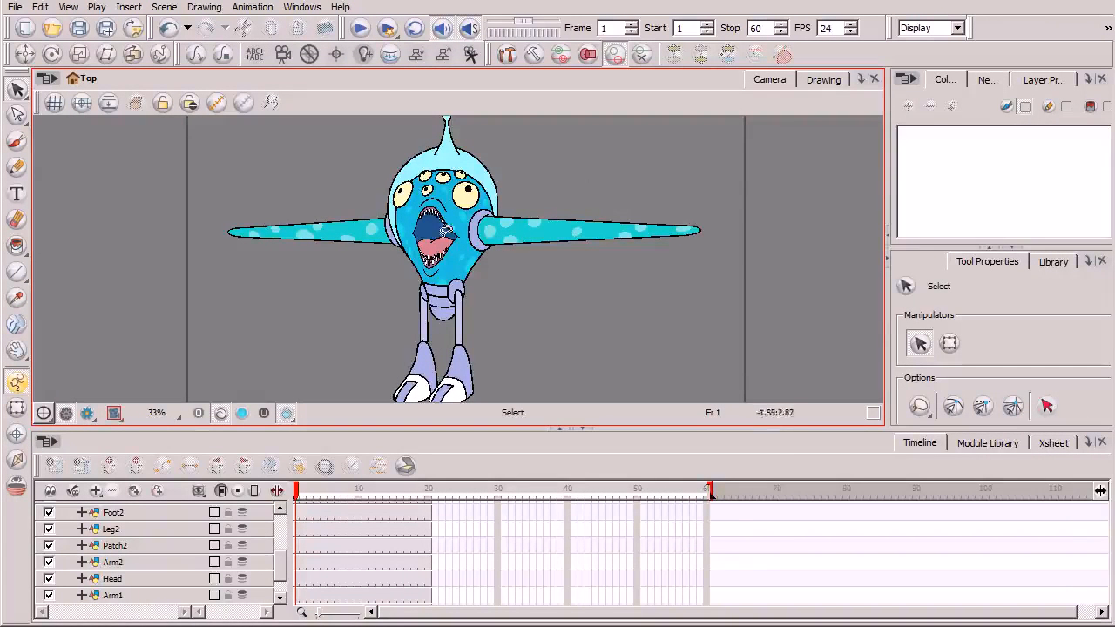
pyautogui.moveTo(493, 268)
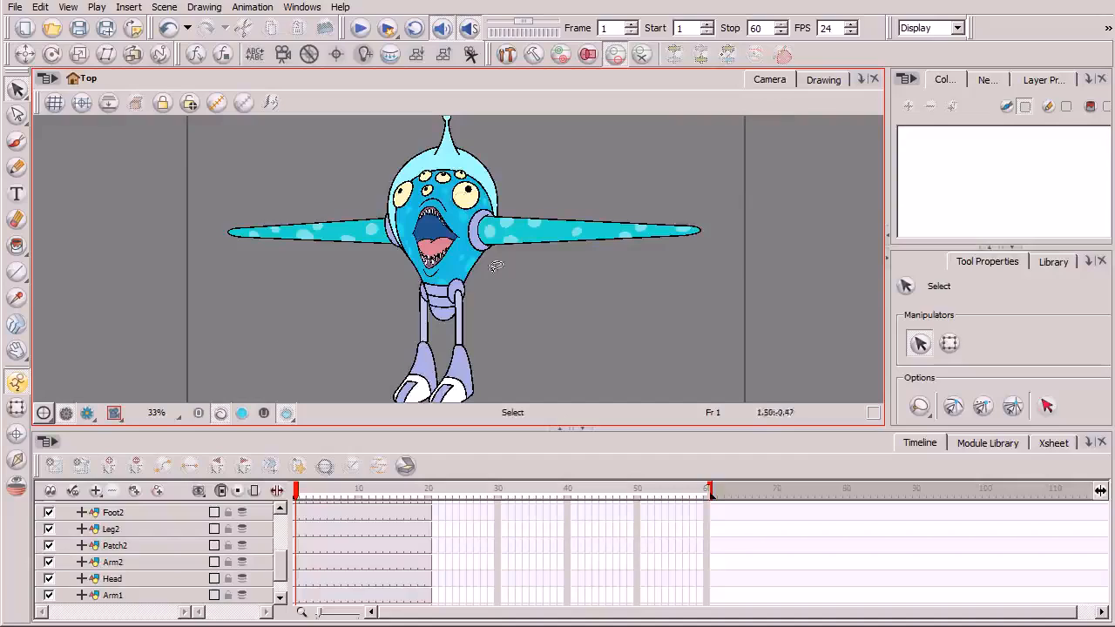
pyautogui.moveTo(630, 258)
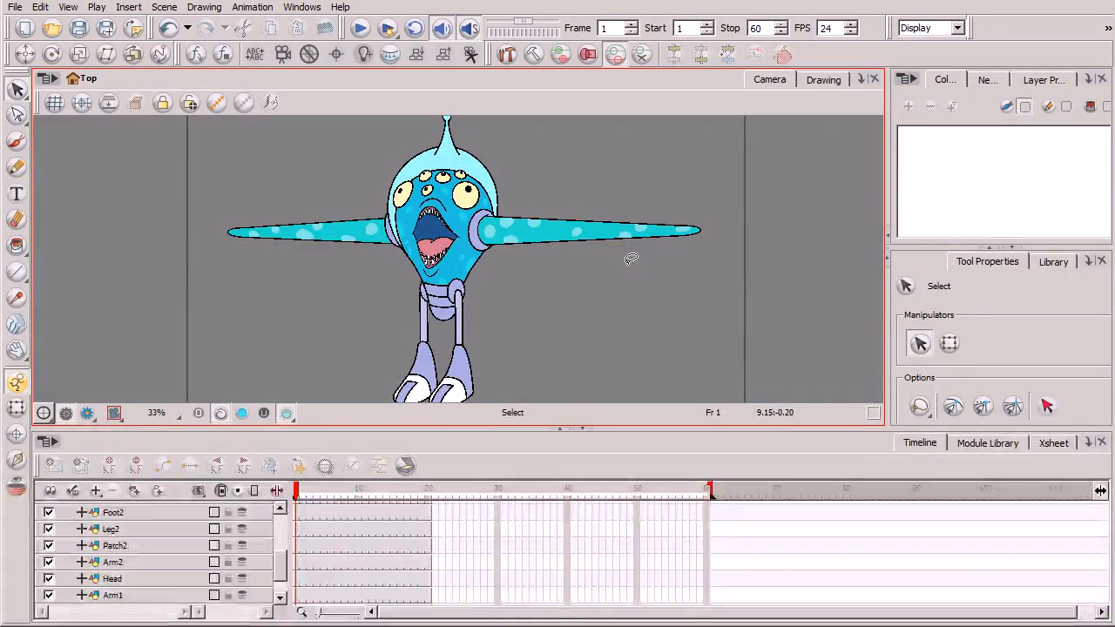
pyautogui.moveTo(520, 265)
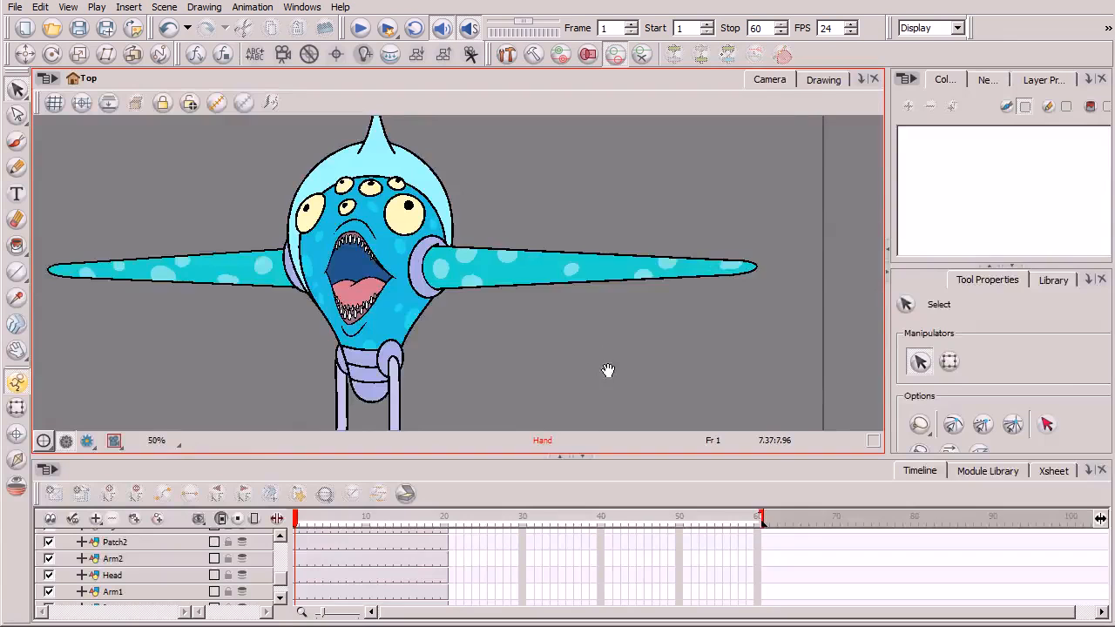
pyautogui.moveTo(608, 369); pyautogui.dragTo(636, 385)
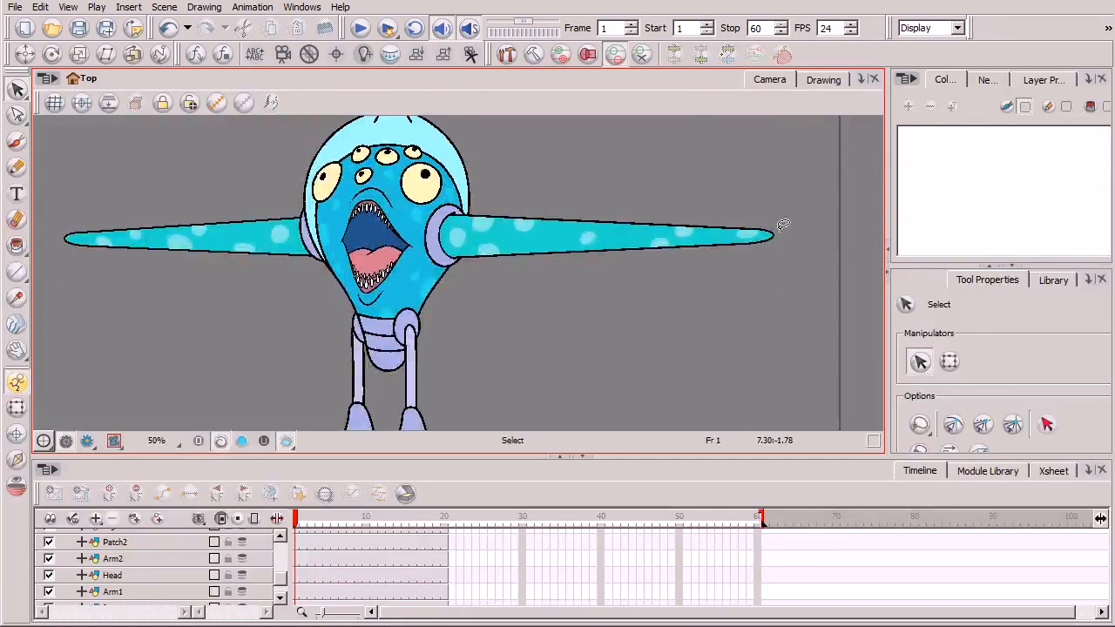
pyautogui.moveTo(537, 262)
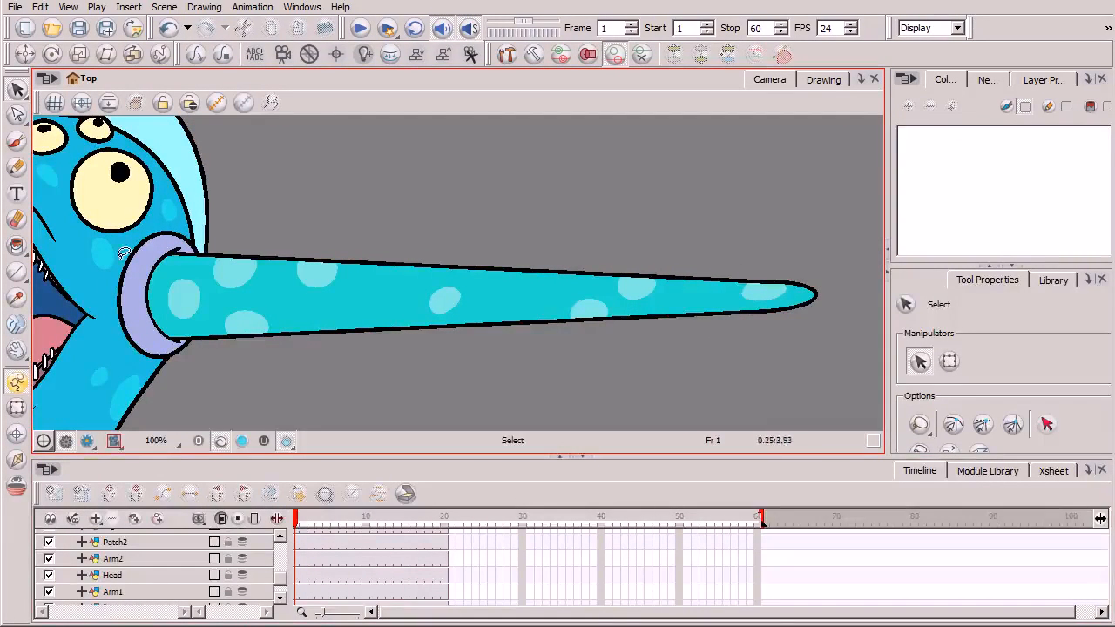
pyautogui.moveTo(697, 292)
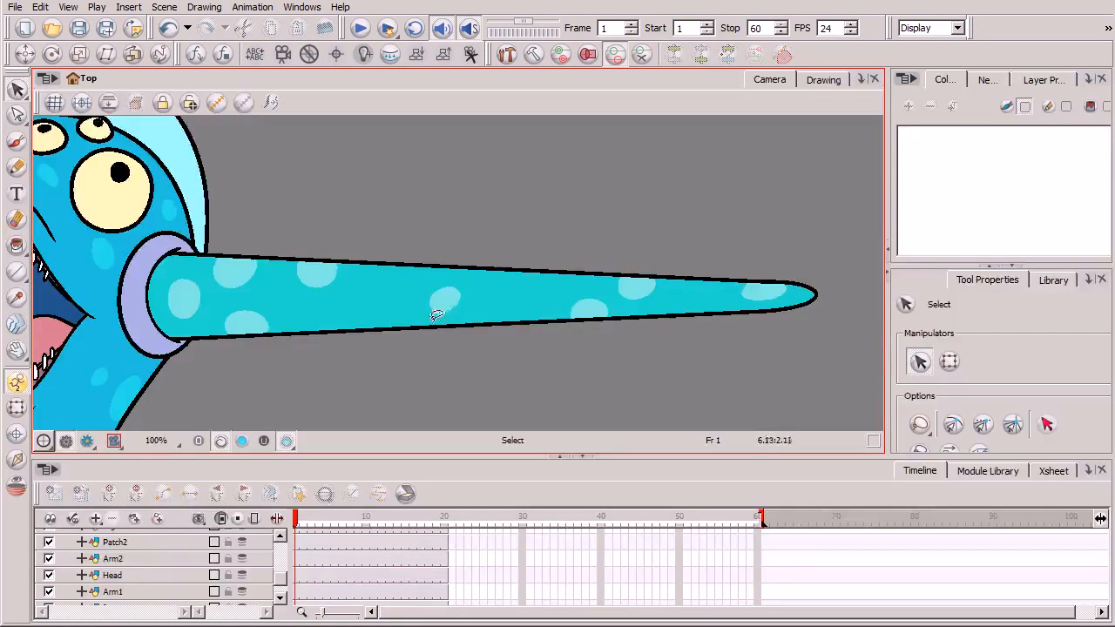
pyautogui.moveTo(536, 322)
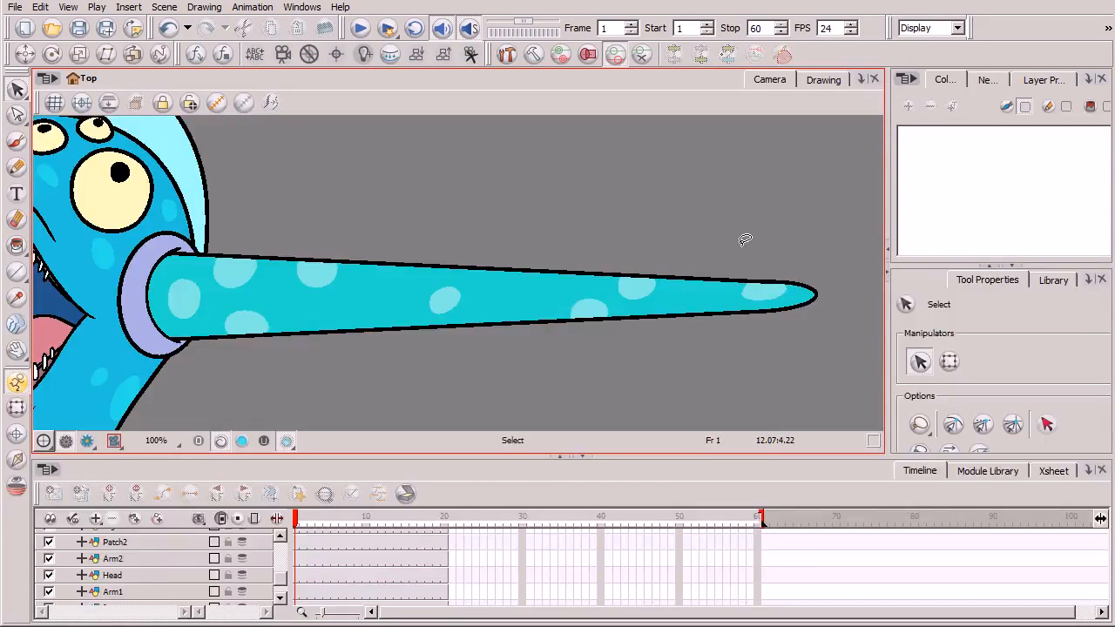
pyautogui.moveTo(261, 343)
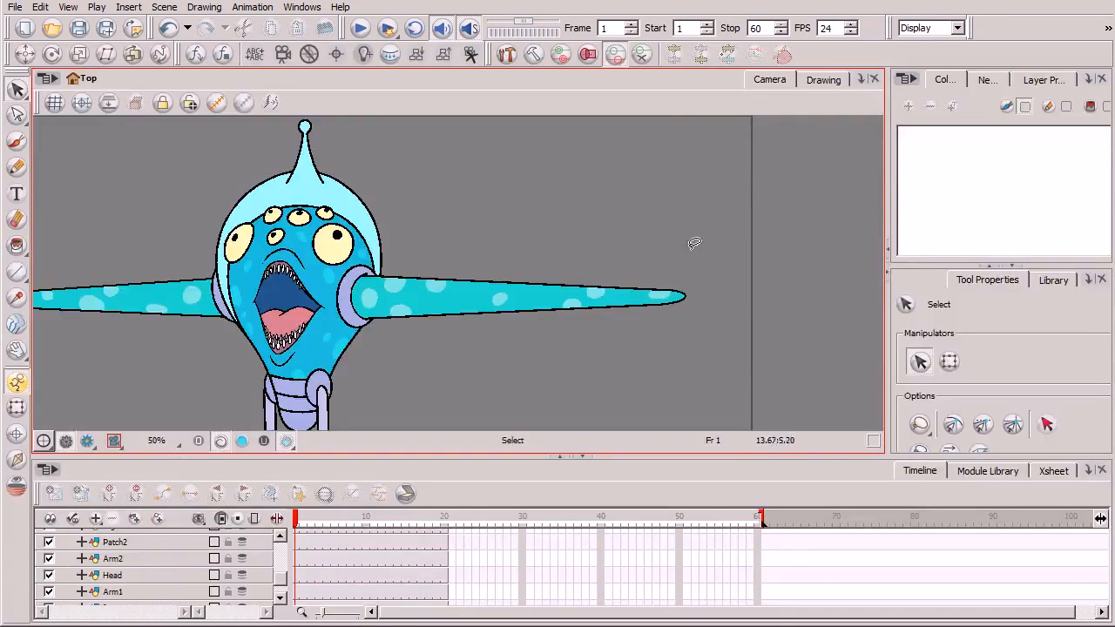
pyautogui.moveTo(610, 221)
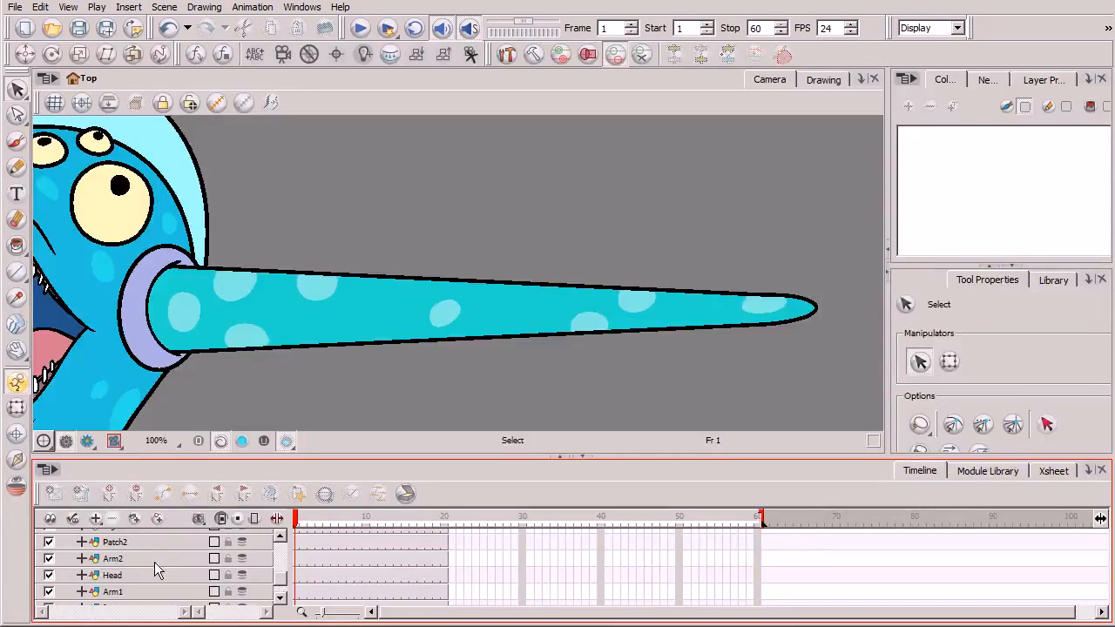
# Step: Select the Arm2 tentacle layer in the Timeline
pyautogui.click(113, 561)
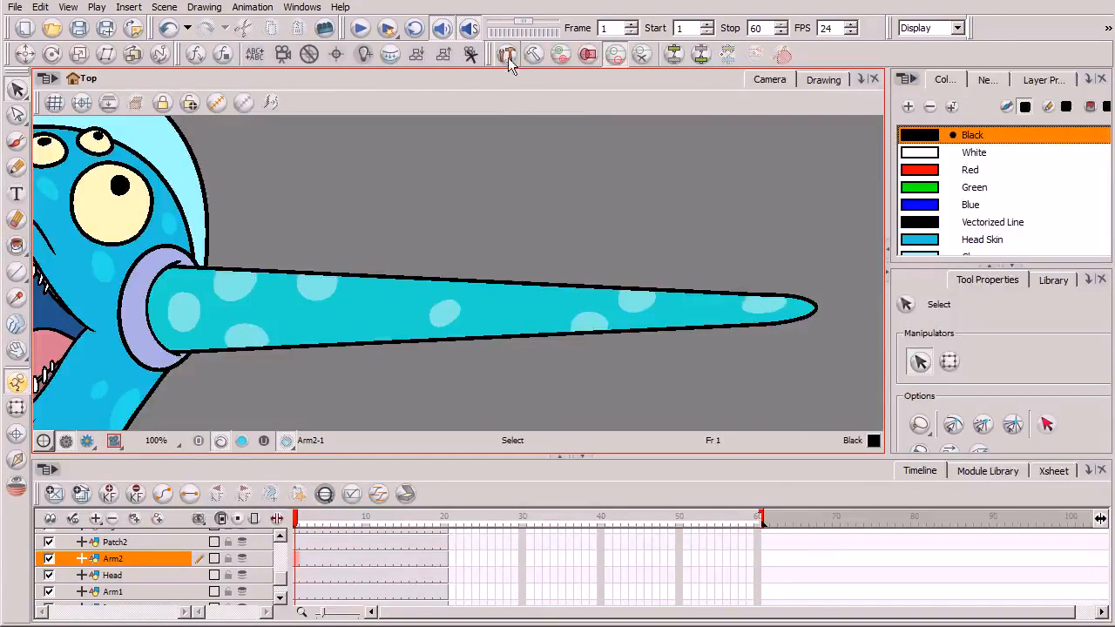
pyautogui.moveTo(494, 66)
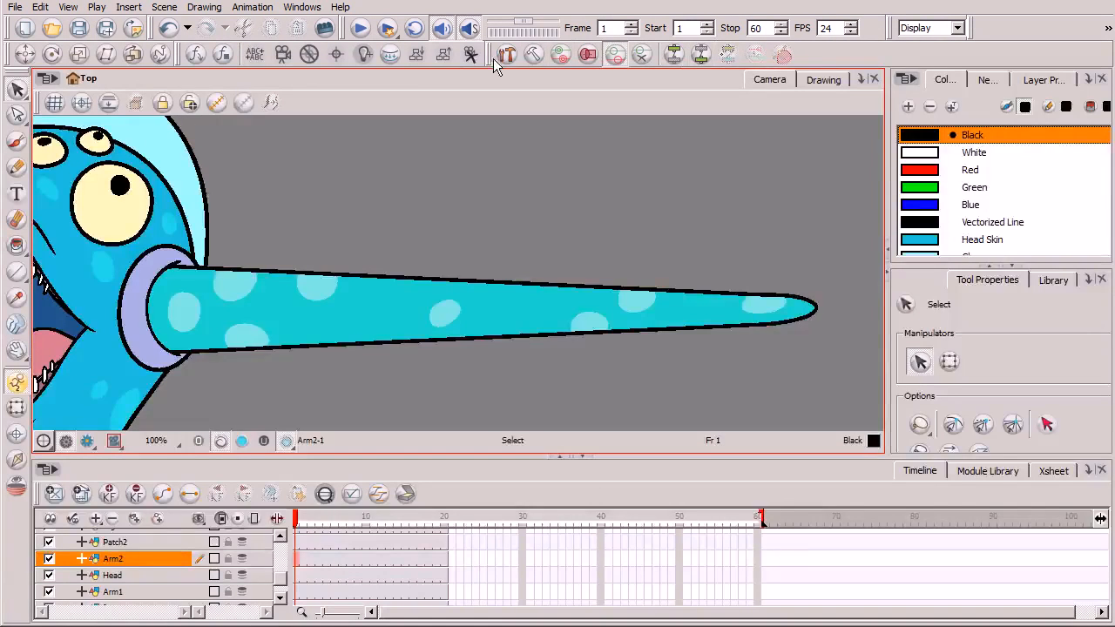
pyautogui.moveTo(763, 42)
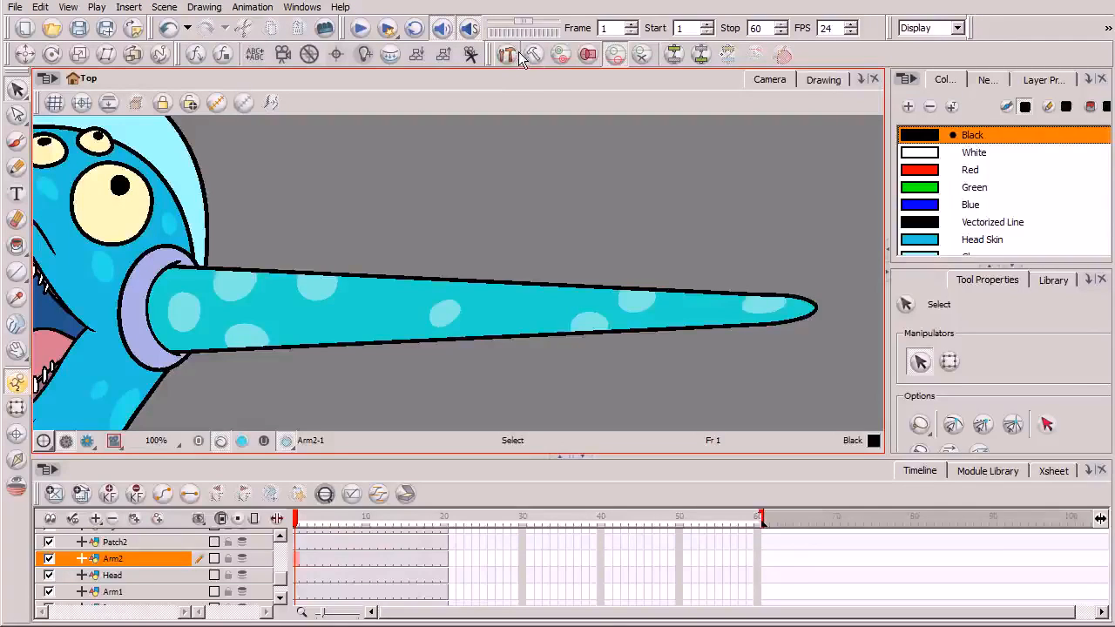
pyautogui.moveTo(506, 54)
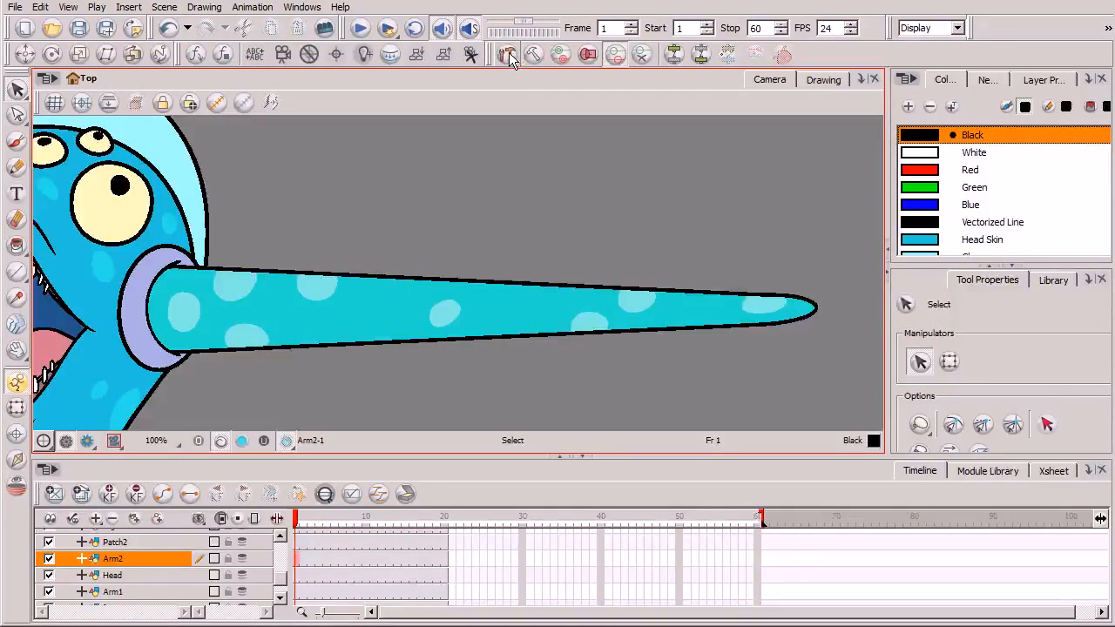
# Step: Activate the Rigging tool from the Deformation toolbar for the Arm2 tentacle
pyautogui.click(504, 54)
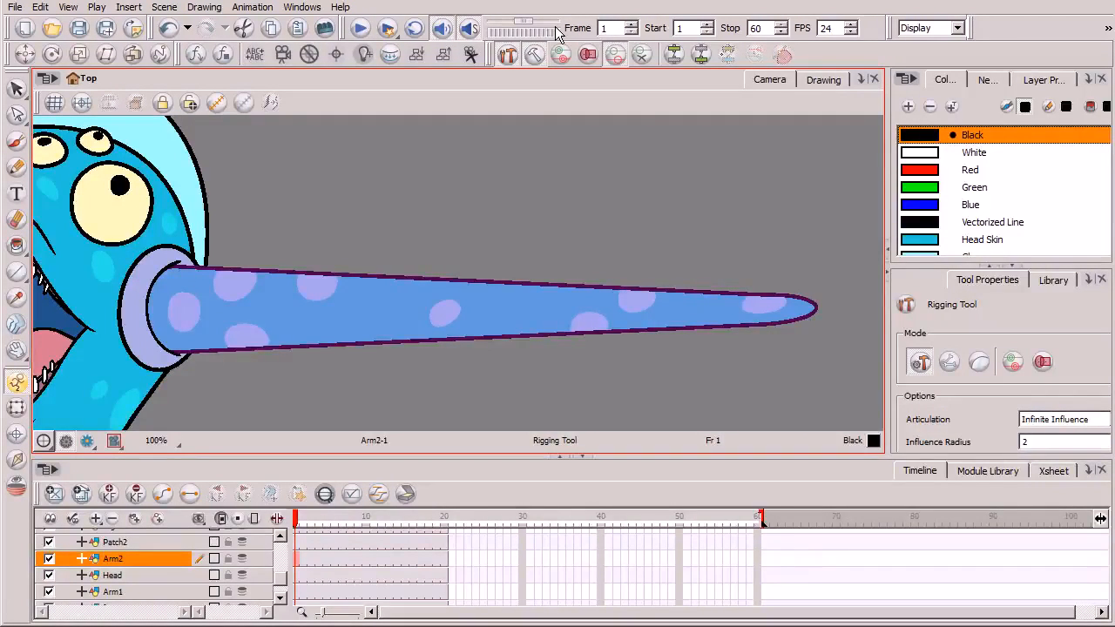
pyautogui.moveTo(534, 54)
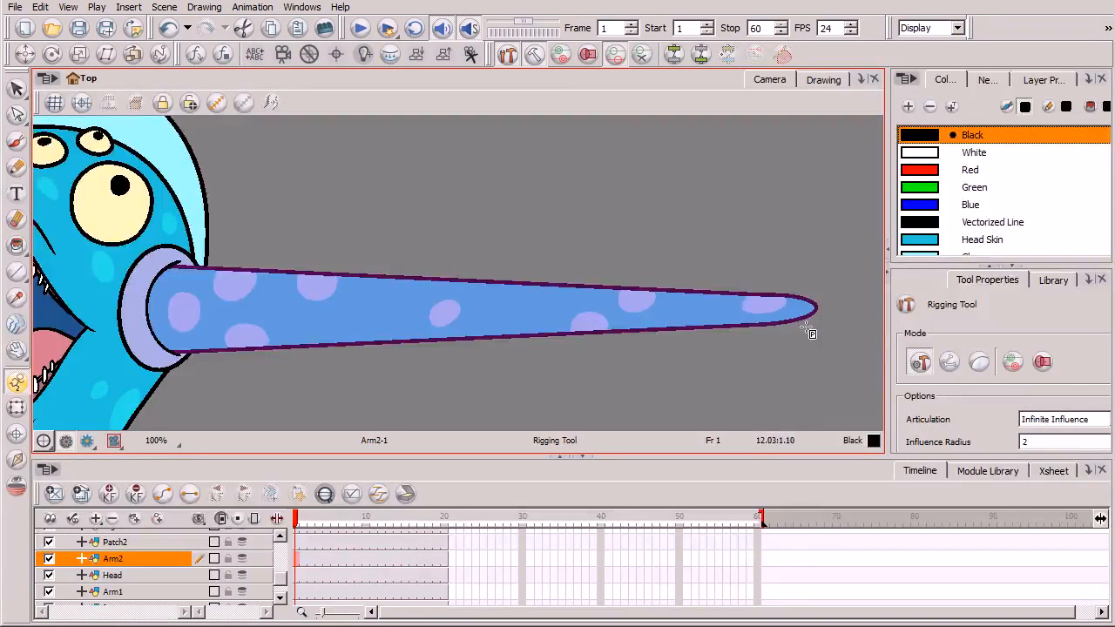
pyautogui.moveTo(535, 54)
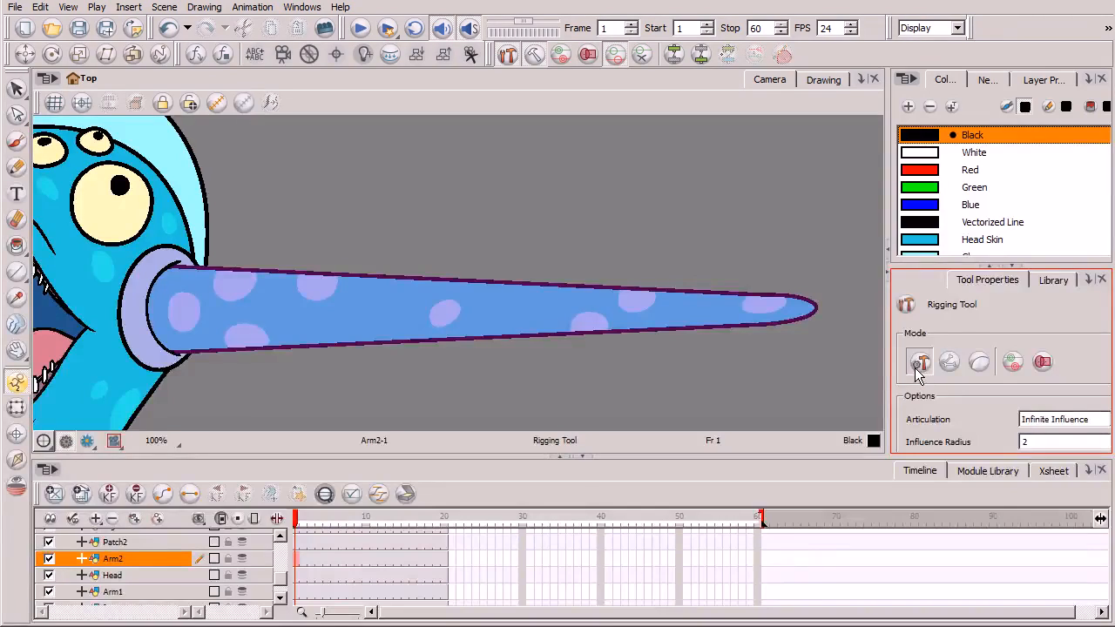
pyautogui.moveTo(920, 360)
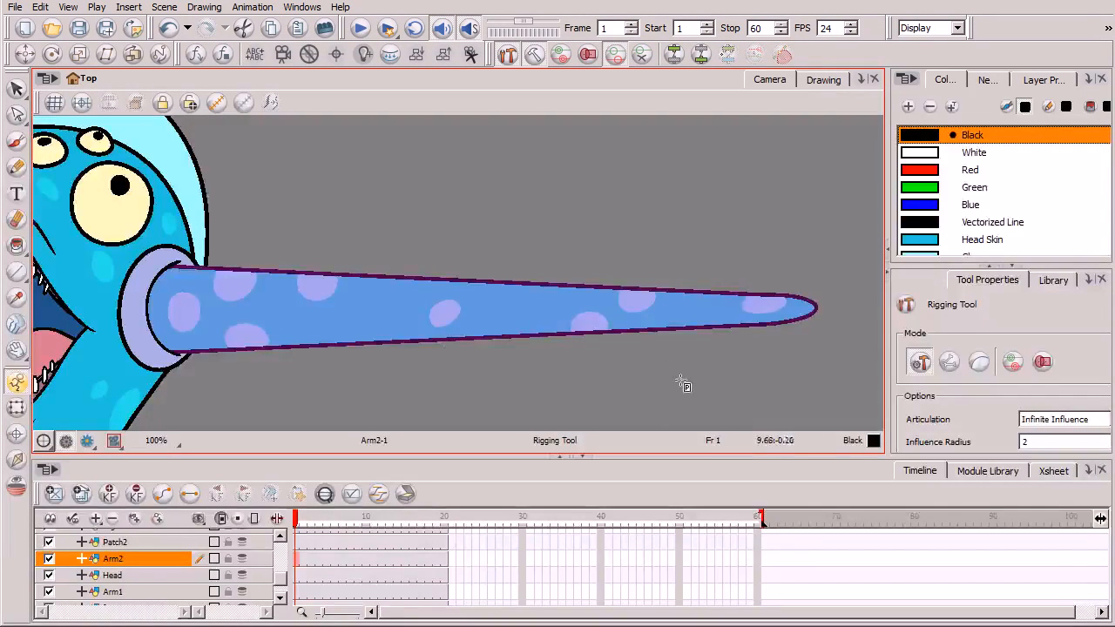
pyautogui.moveTo(693, 399)
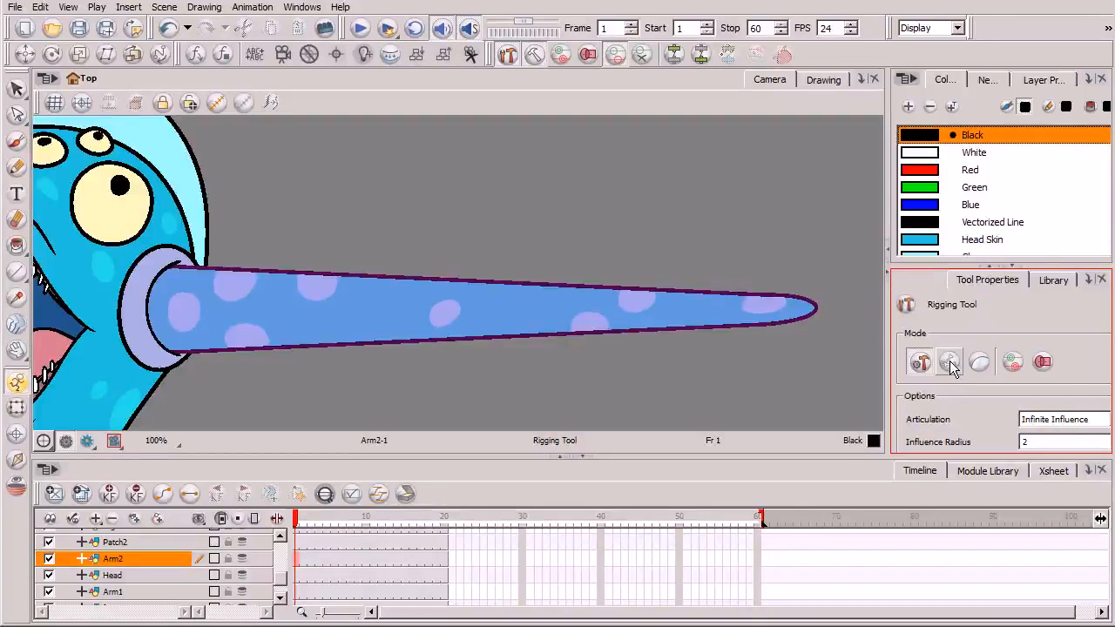
pyautogui.moveTo(950, 361)
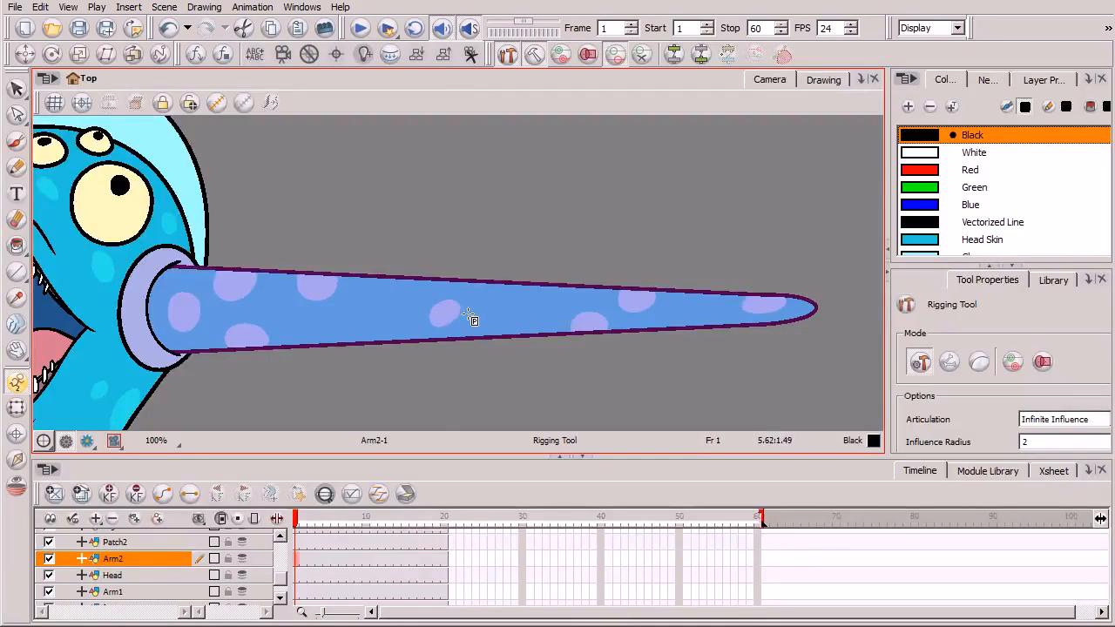
pyautogui.moveTo(470, 317); pyautogui.dragTo(798, 299)
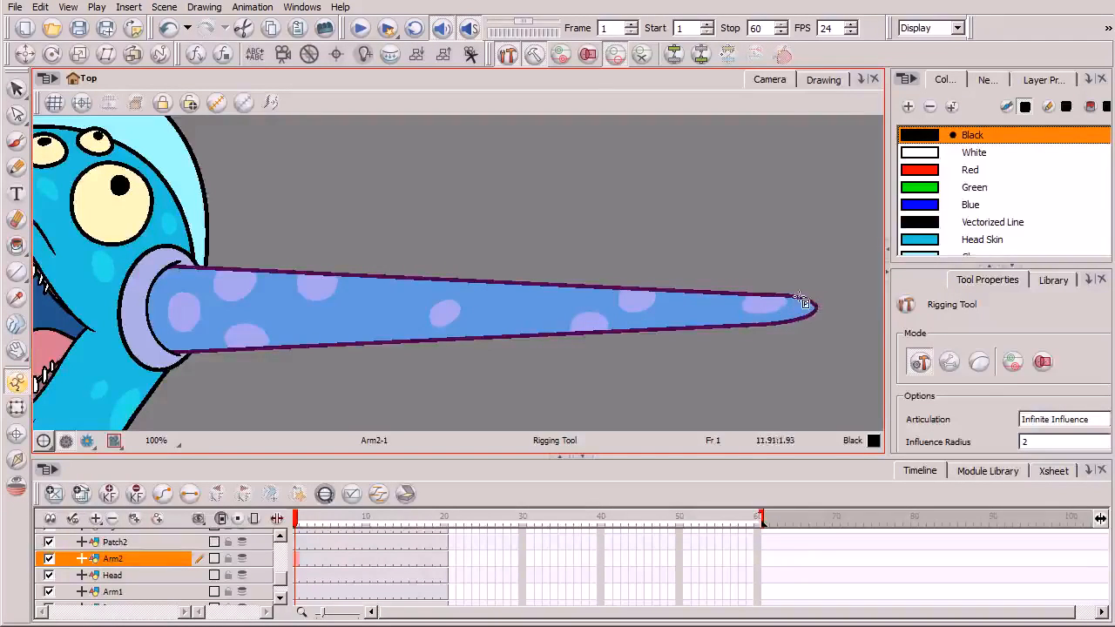
pyautogui.click(948, 361)
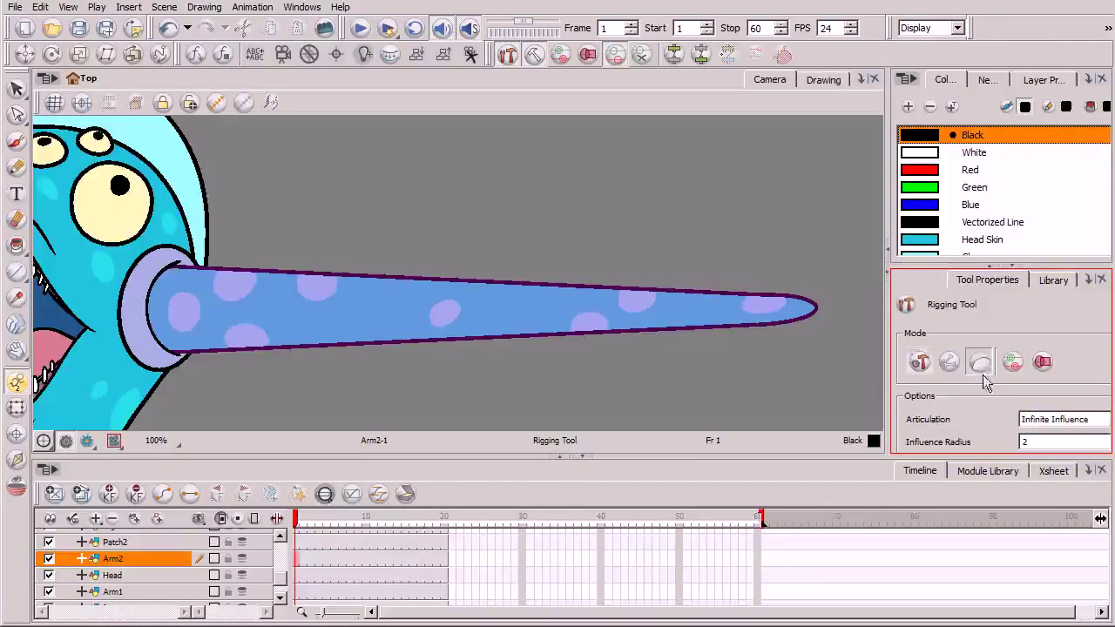
pyautogui.moveTo(979, 360)
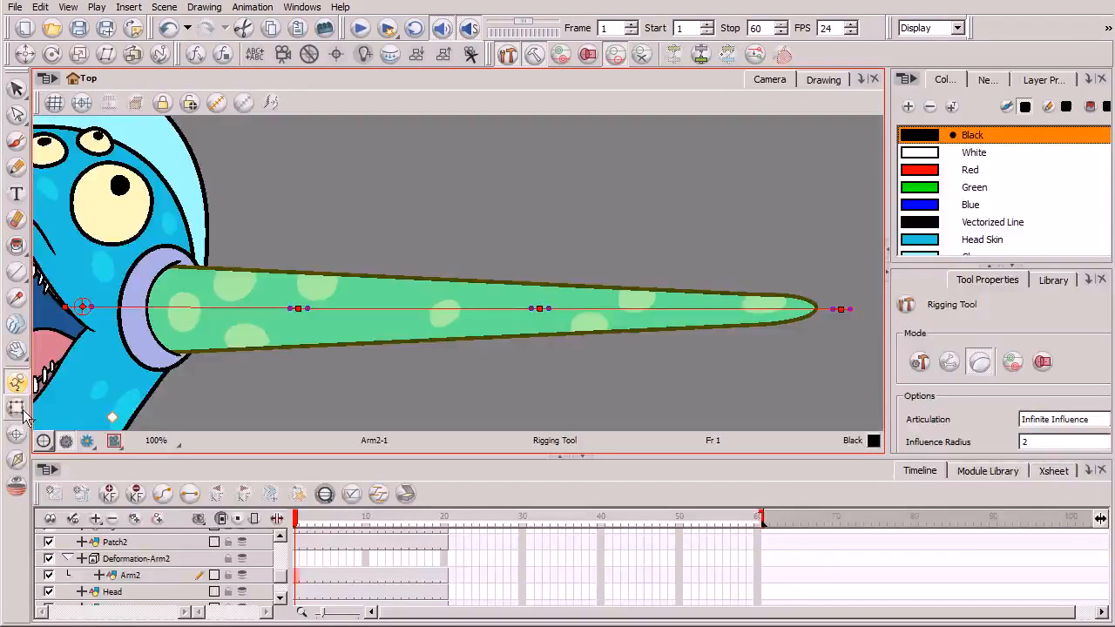
# Step: Activate the Transform tool so the Arm2 deformer control points show along the tentacle
pyautogui.click(15, 408)
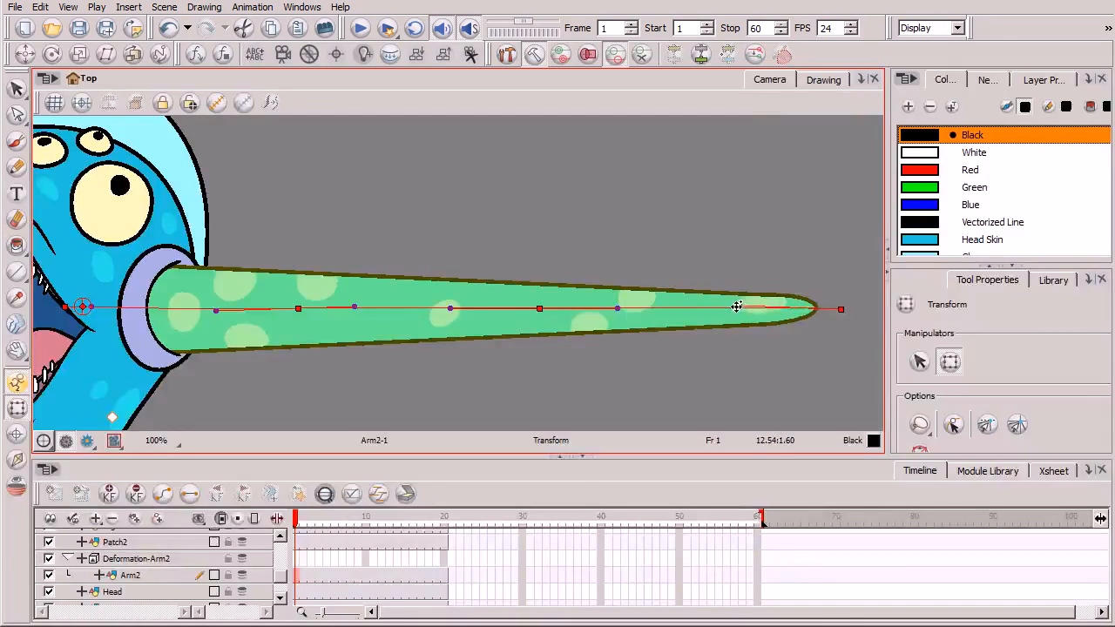
pyautogui.moveTo(735, 307); pyautogui.dragTo(730, 308)
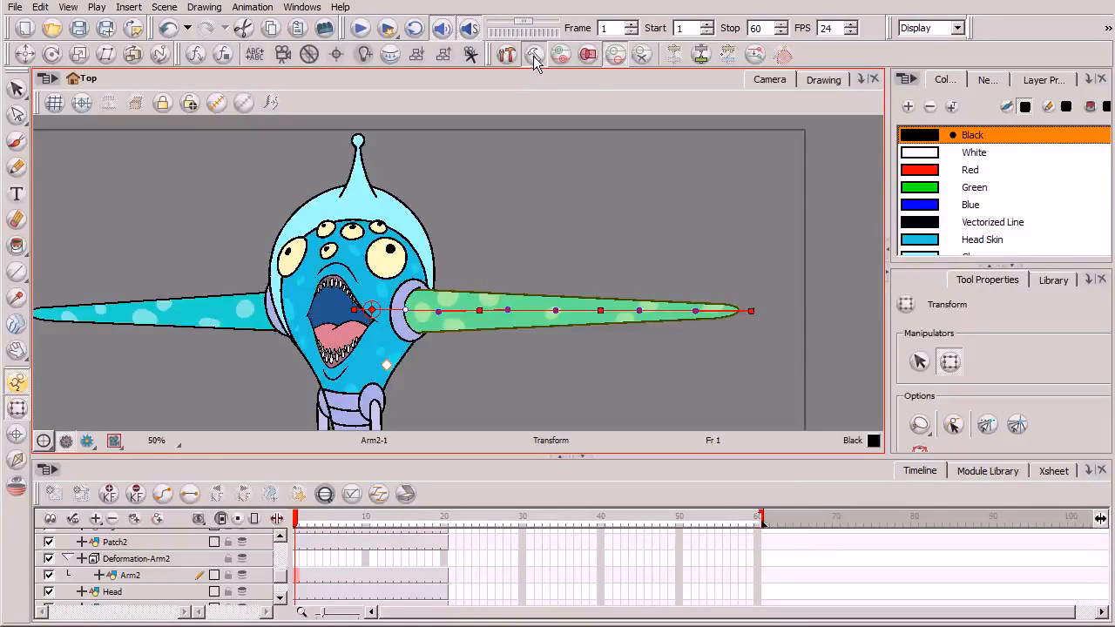
pyautogui.moveTo(534, 54)
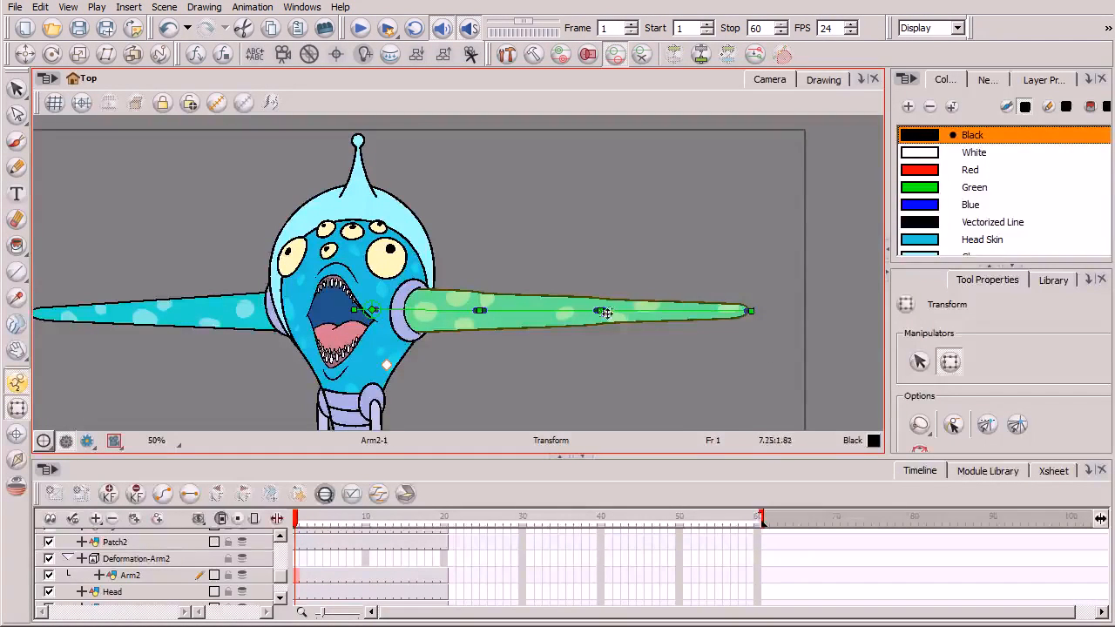
pyautogui.moveTo(606, 312); pyautogui.dragTo(602, 264)
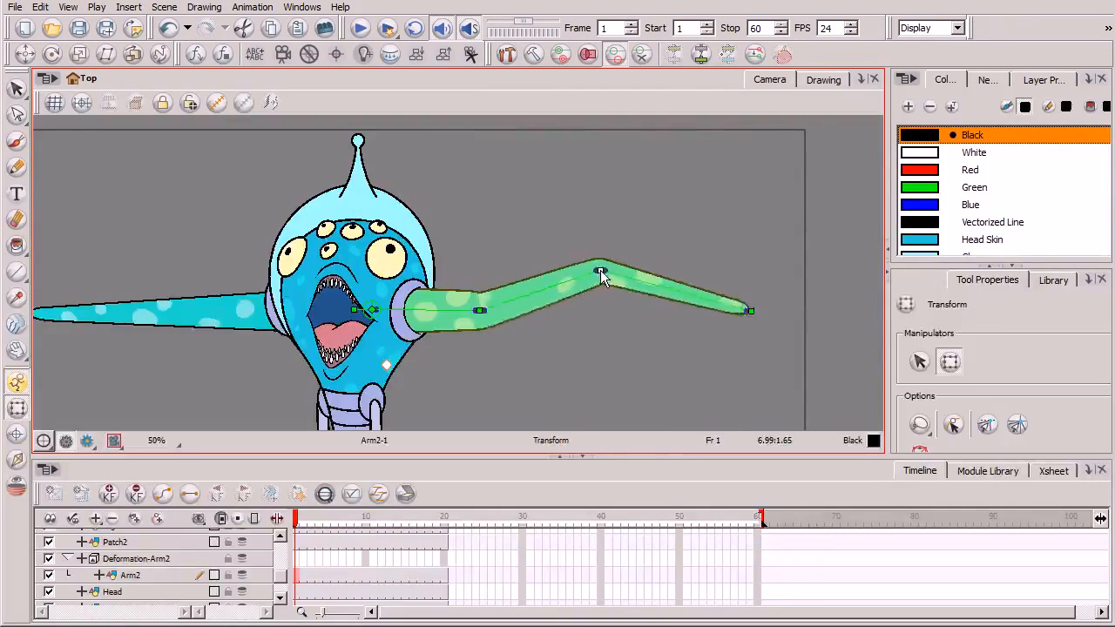
pyautogui.moveTo(601, 265); pyautogui.dragTo(601, 320)
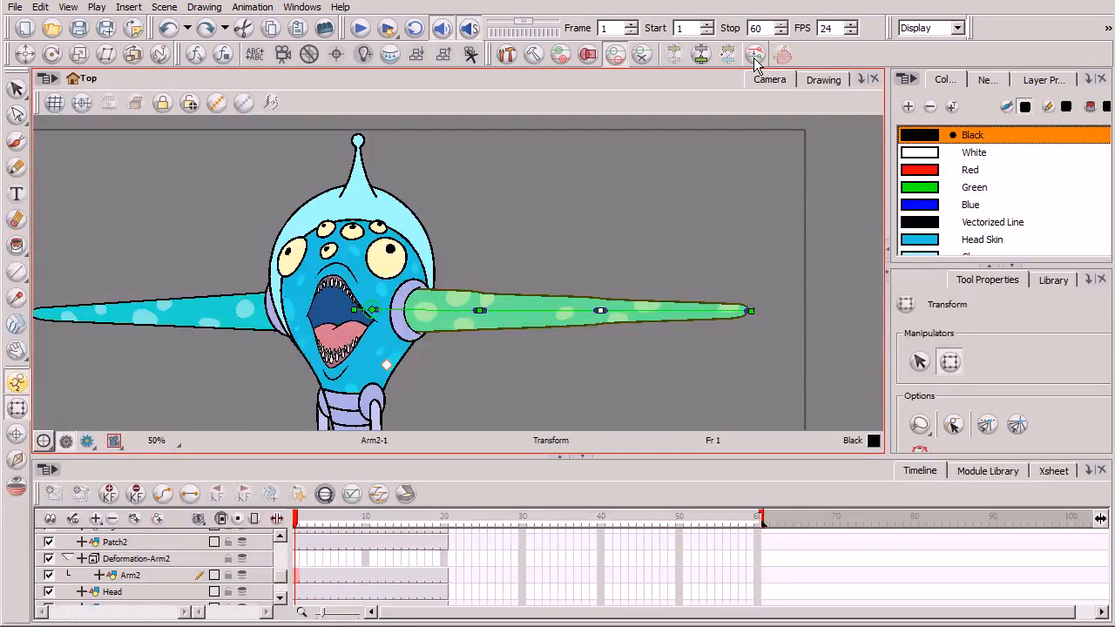
pyautogui.moveTo(755, 54)
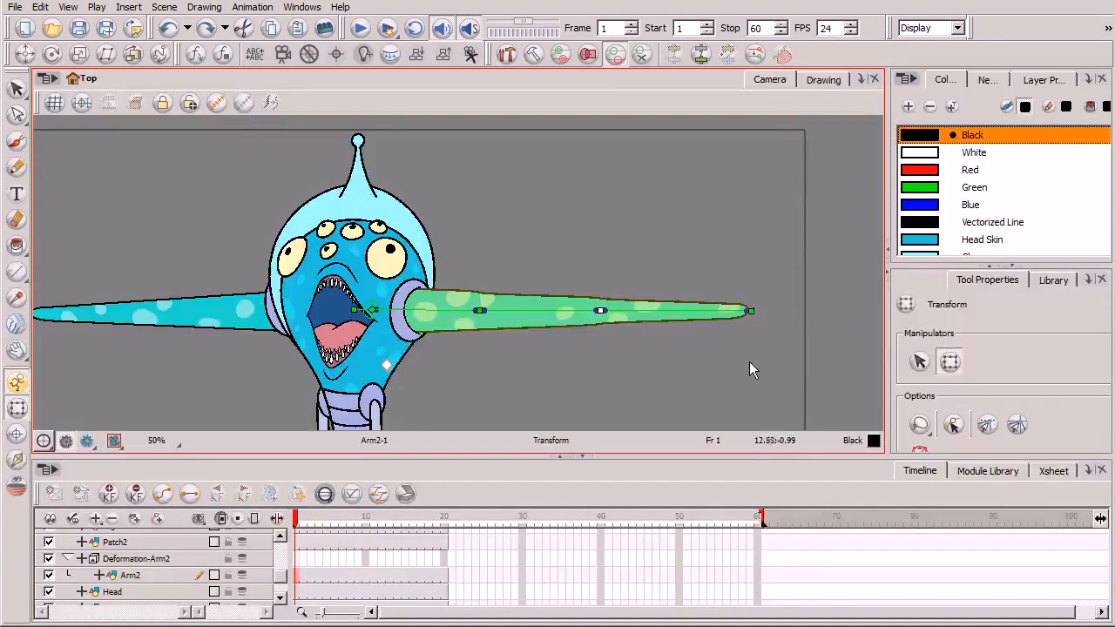
pyautogui.moveTo(733, 190)
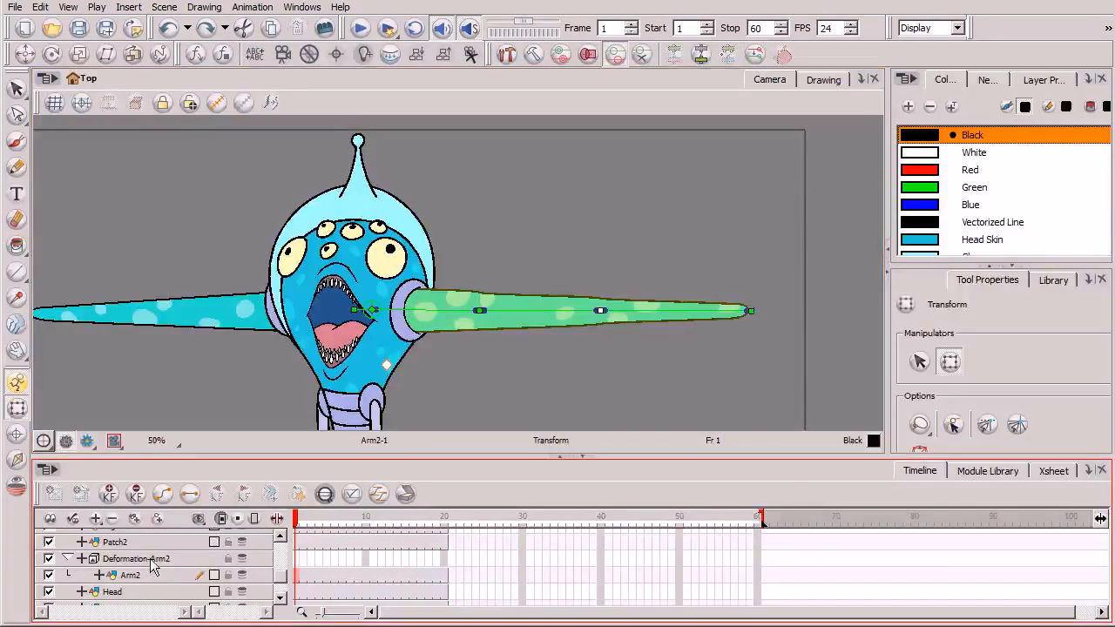
# Step: Select the Deformation-Arm2 layer so its deformer points appear on the tentacle
pyautogui.click(139, 559)
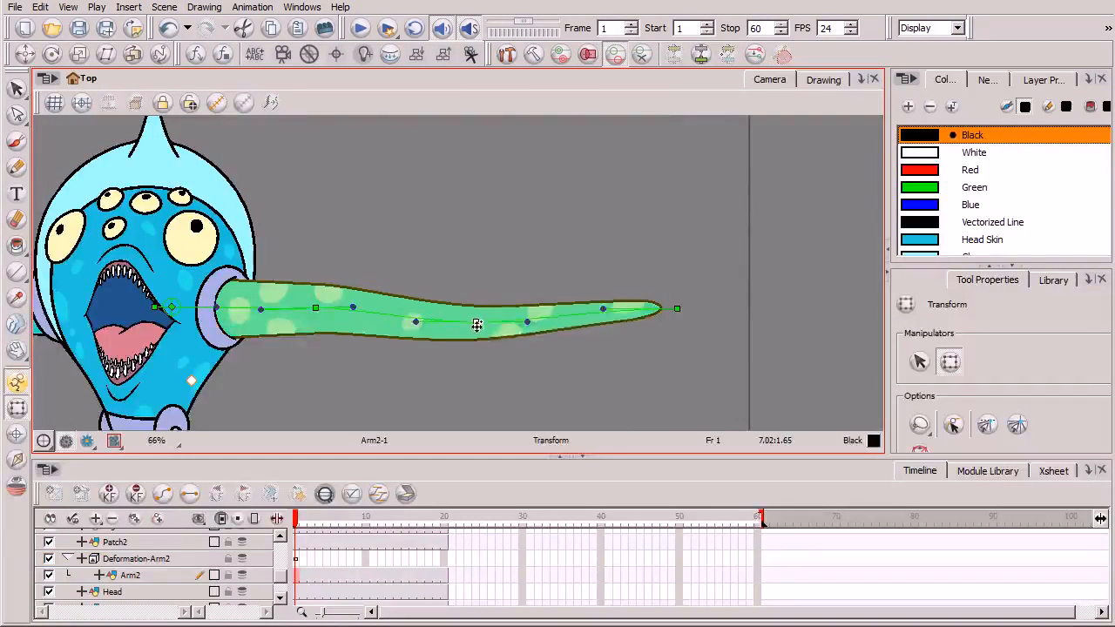
# Step: Drag the curve deformer points along Arm2 to bend the tentacle into an S-shaped wave
pyautogui.moveTo(477, 326); pyautogui.dragTo(477, 380)
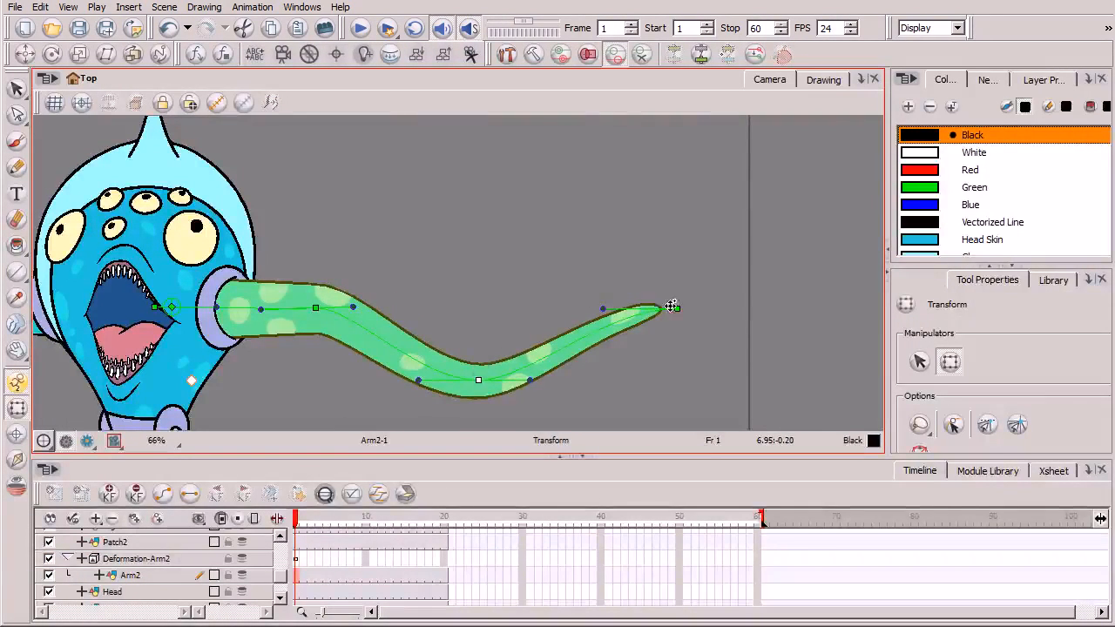
pyautogui.moveTo(673, 307); pyautogui.dragTo(659, 235)
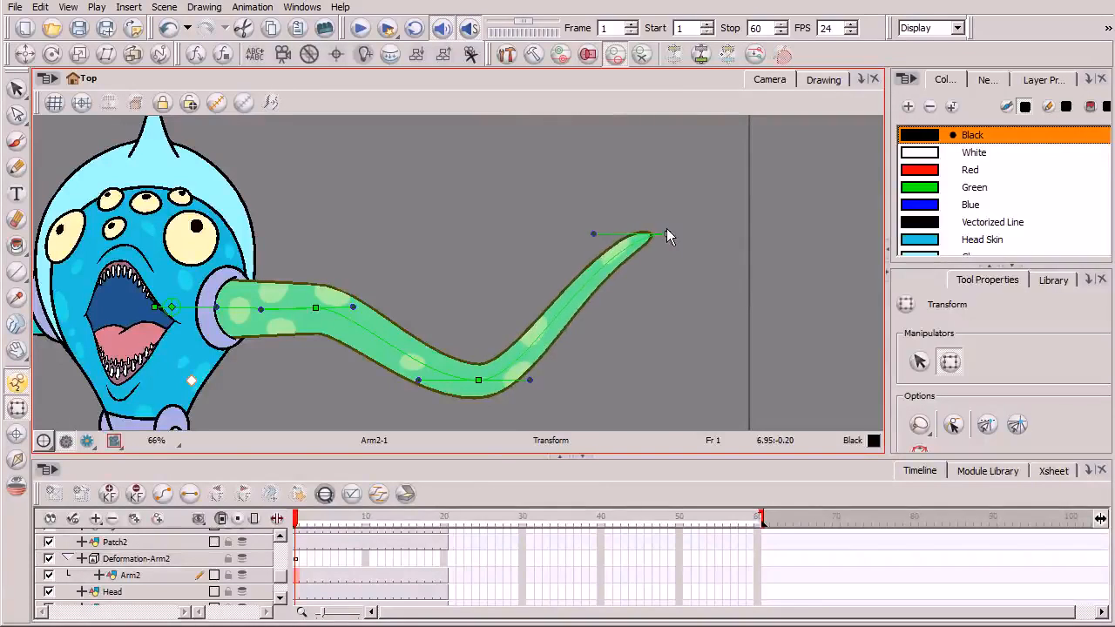
pyautogui.moveTo(651, 235); pyautogui.dragTo(707, 195)
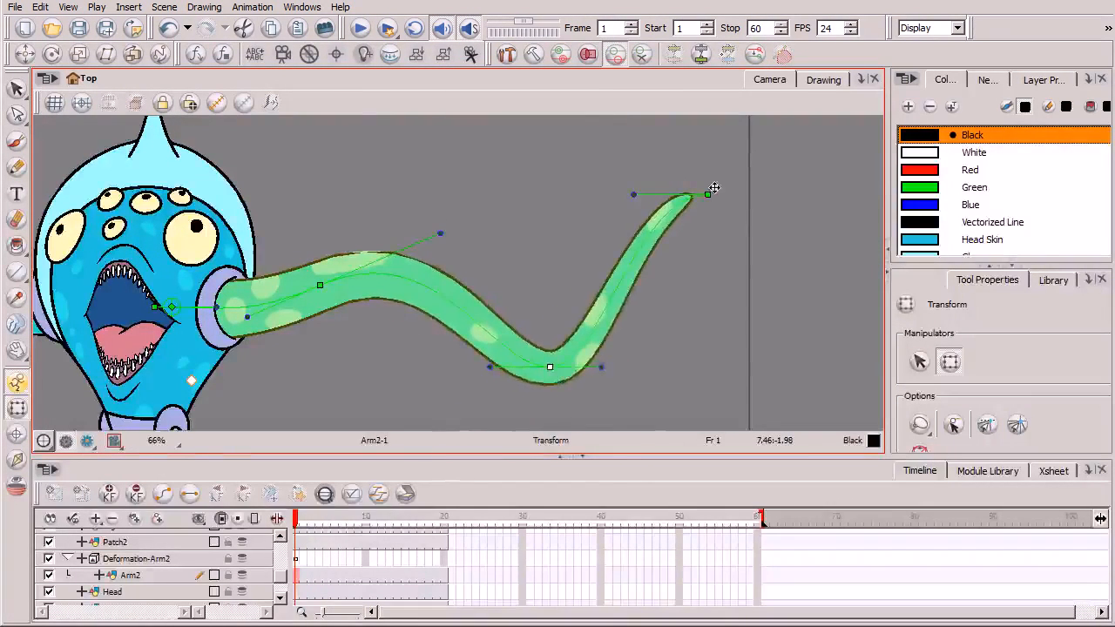
pyautogui.moveTo(712, 188); pyautogui.dragTo(767, 243)
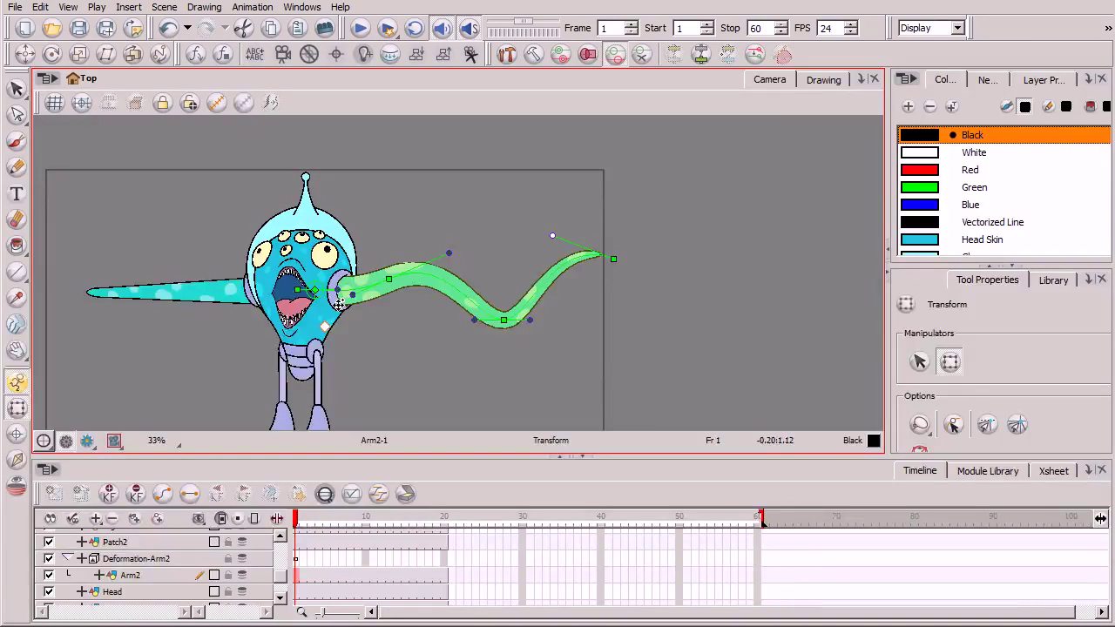
pyautogui.moveTo(645, 298)
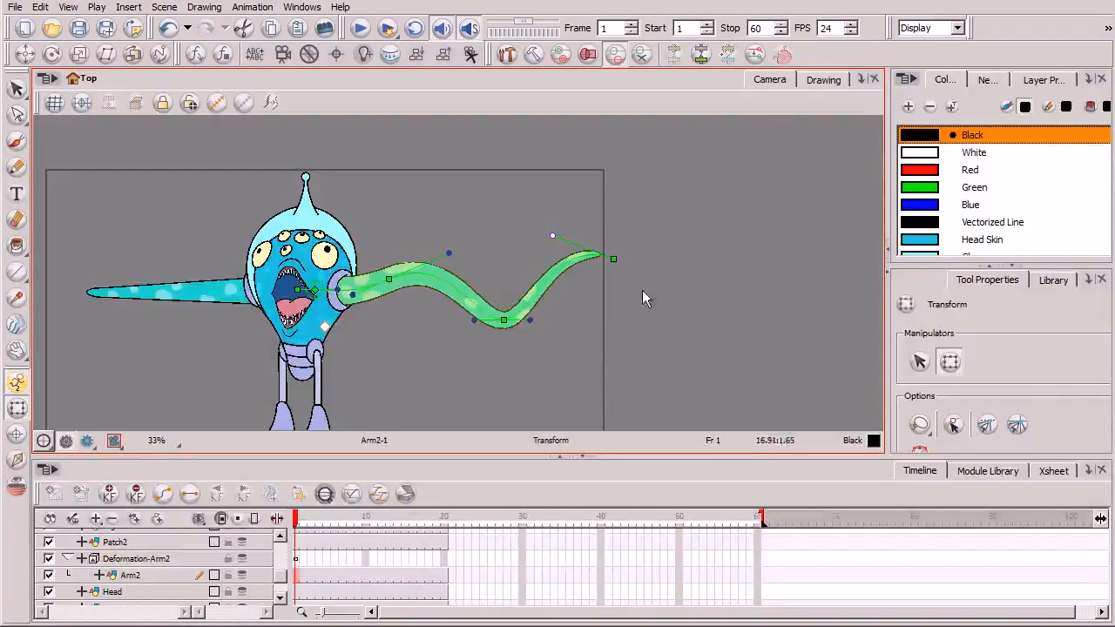
pyautogui.moveTo(544, 353)
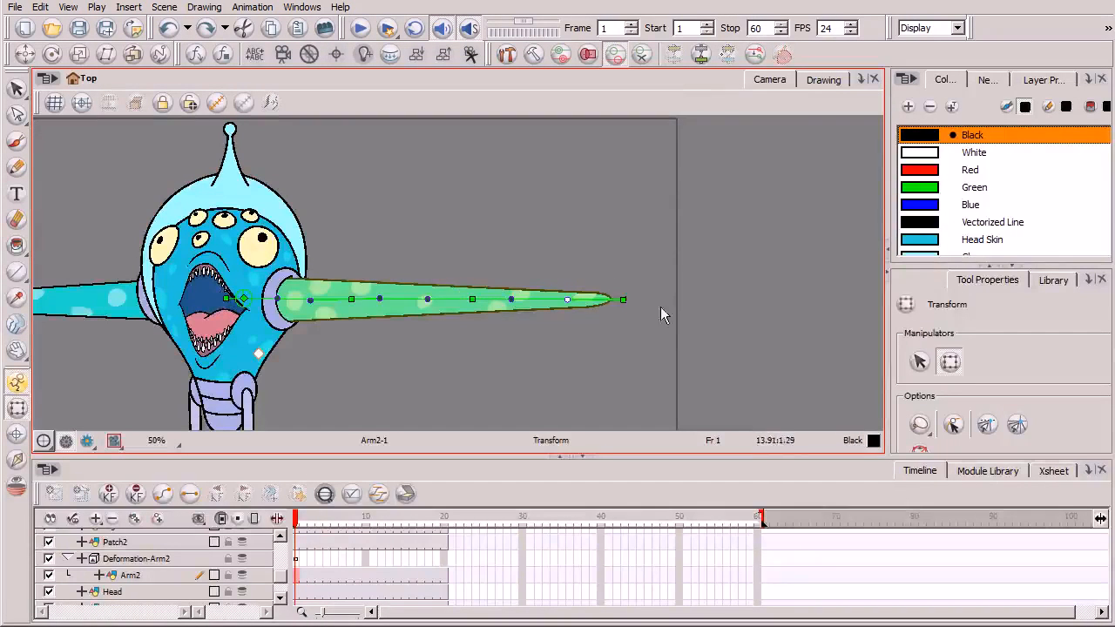
pyautogui.moveTo(676, 348)
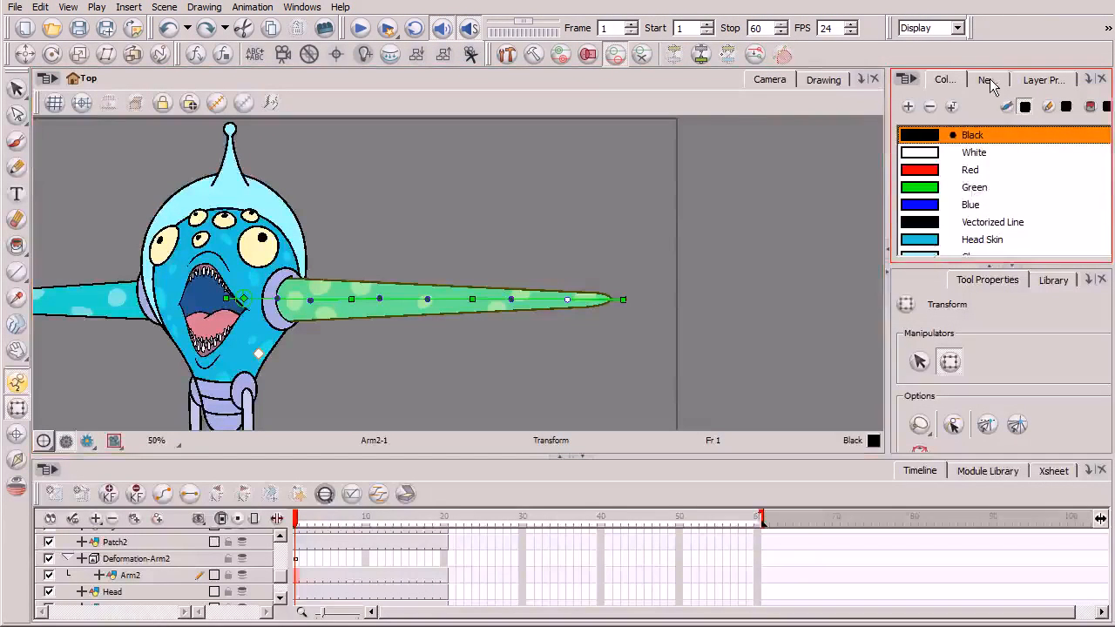
# Step: Show the Network view with the Deformation-Arm2 chain of Offset, Curve, Curve_1 and Curve_2
pyautogui.click(982, 81)
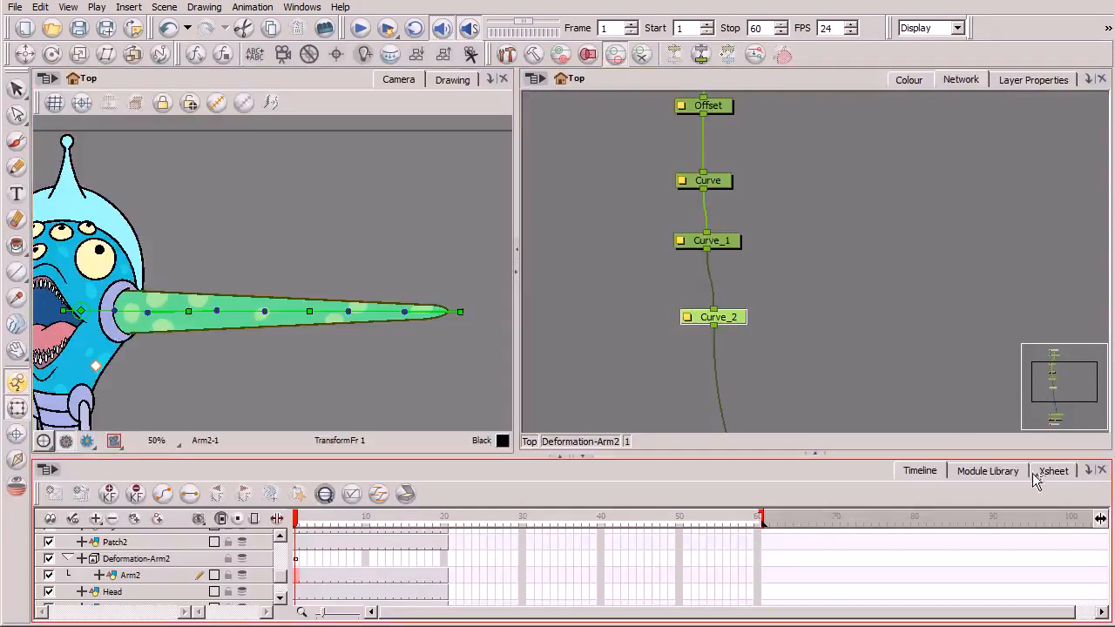
pyautogui.moveTo(987, 478)
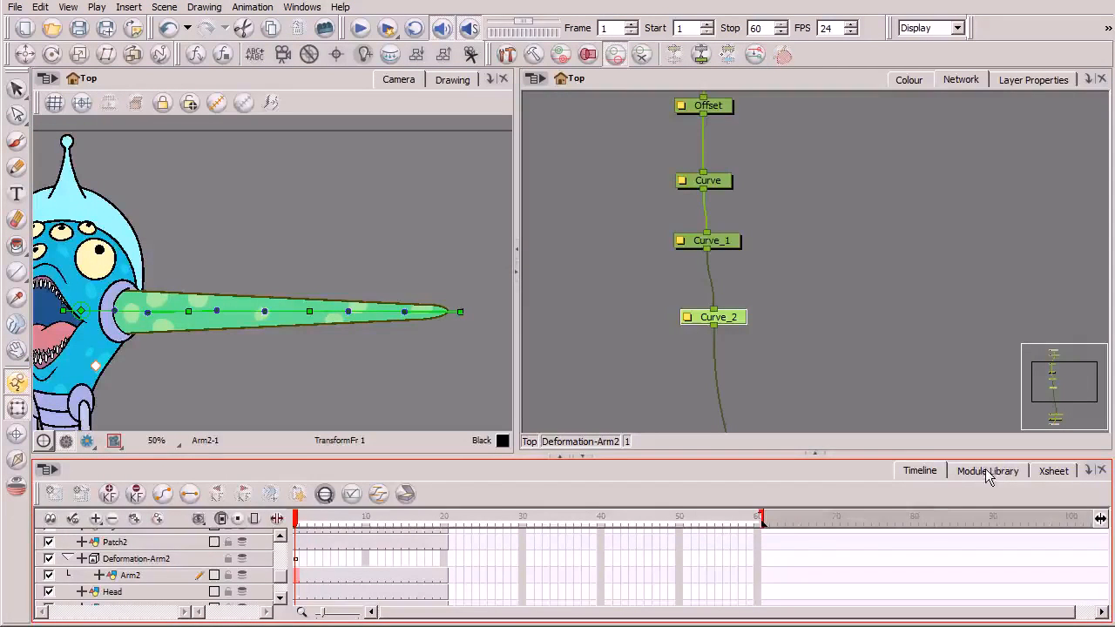
# Step: Add a Curve module from the Deformation library as Curve_3 between Curve_1 and Curve_2
pyautogui.click(986, 470)
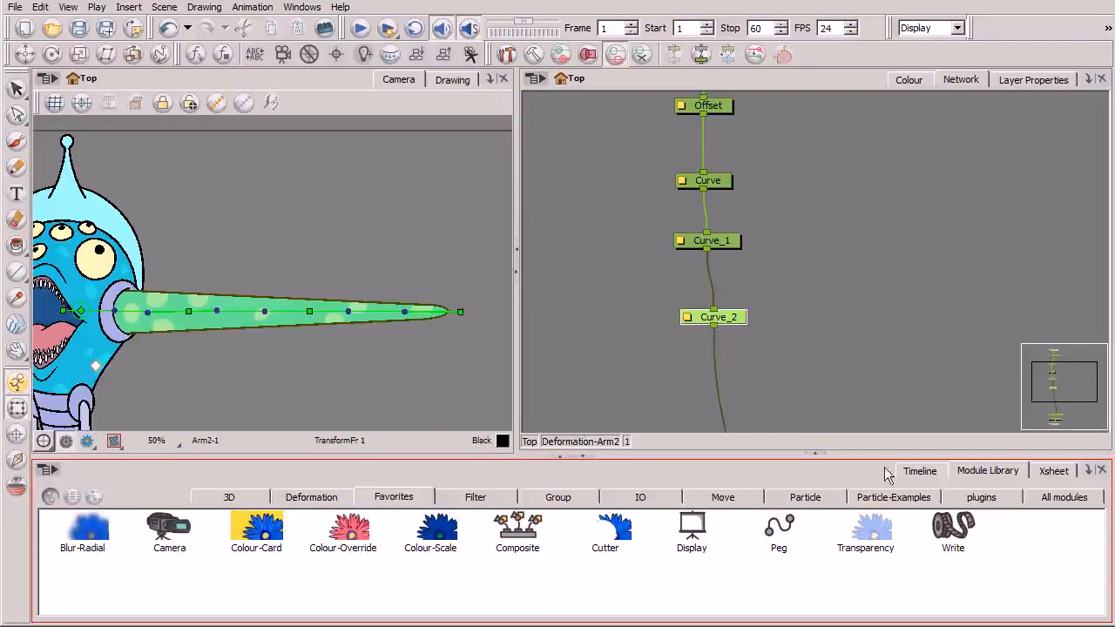
pyautogui.moveTo(951, 484)
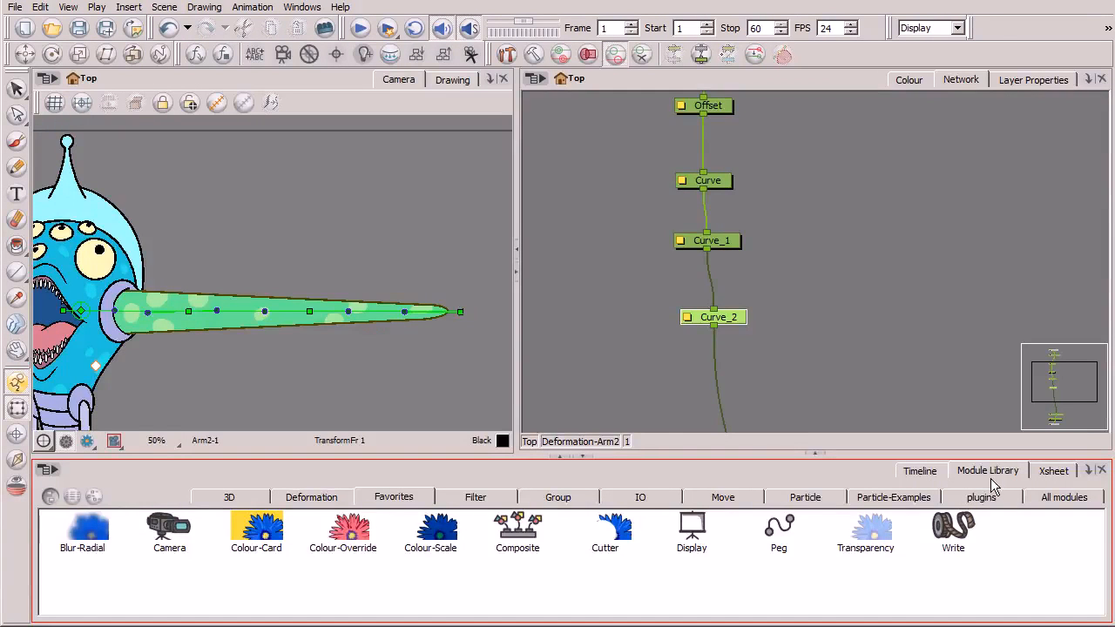
pyautogui.click(310, 496)
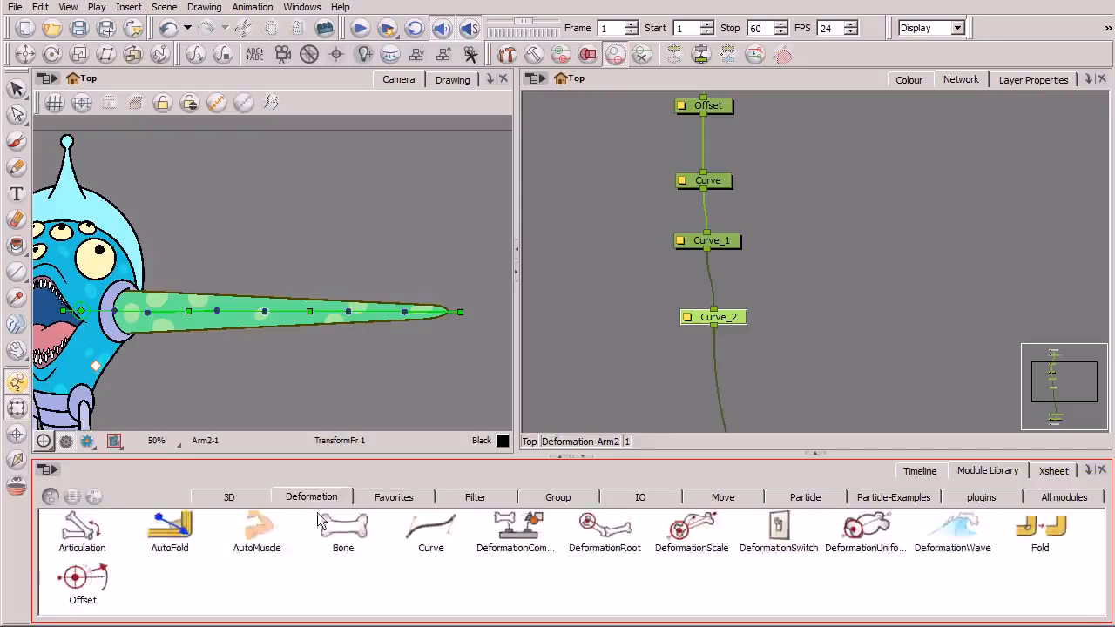
pyautogui.moveTo(445, 547)
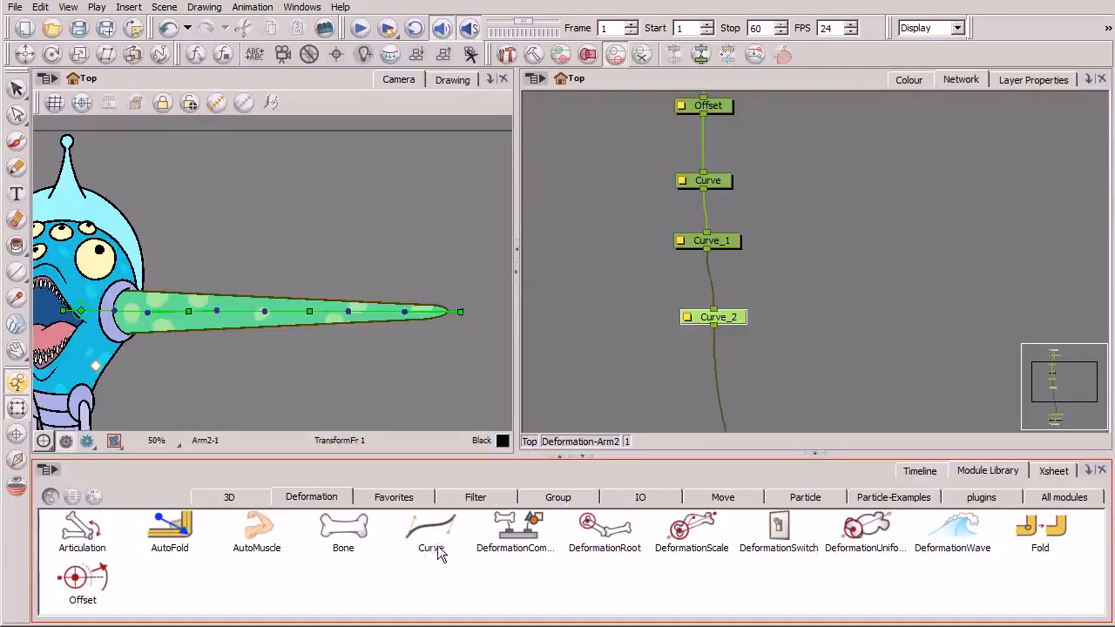
pyautogui.click(432, 529)
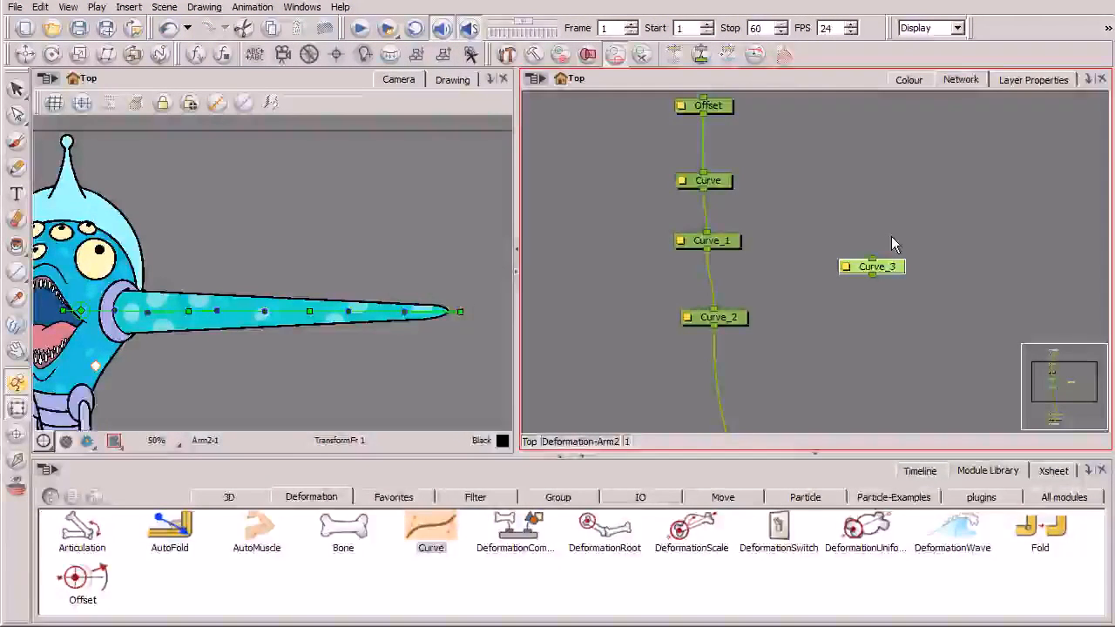
pyautogui.moveTo(872, 267); pyautogui.dragTo(777, 289)
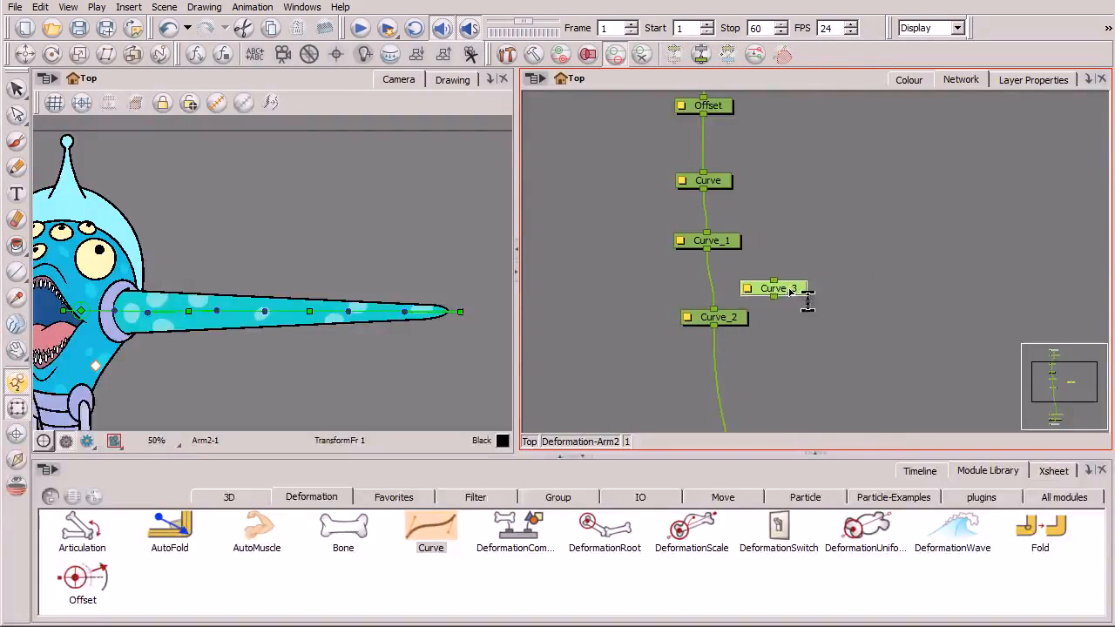
pyautogui.moveTo(777, 288); pyautogui.dragTo(715, 282)
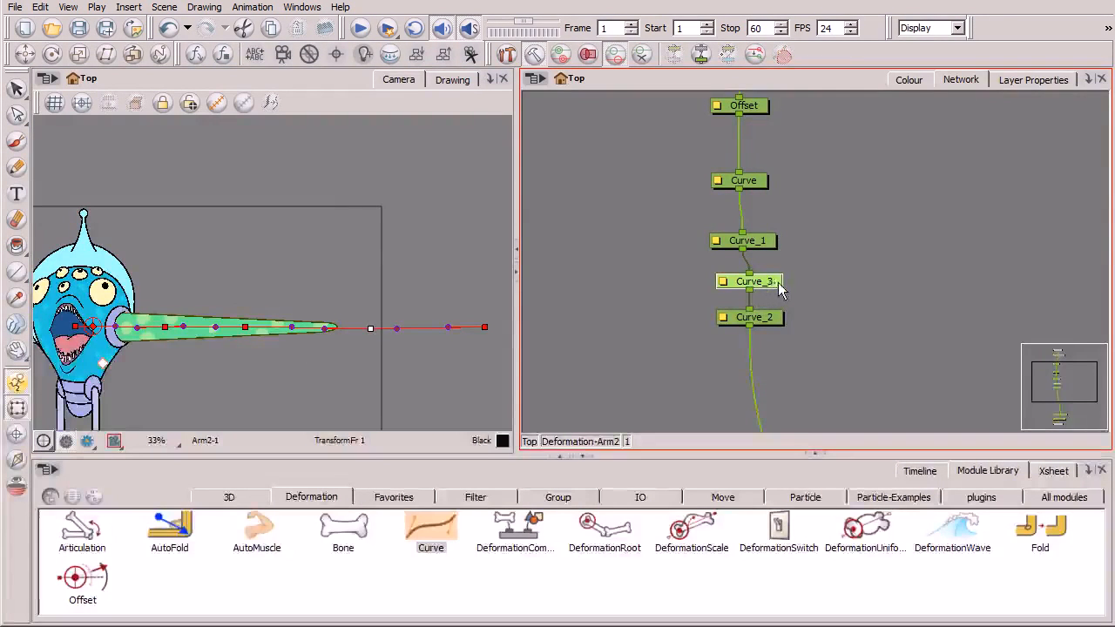
# Step: Pull Curve_3 out of the deformer chain to remove it, then widen the Camera view
pyautogui.click(774, 282)
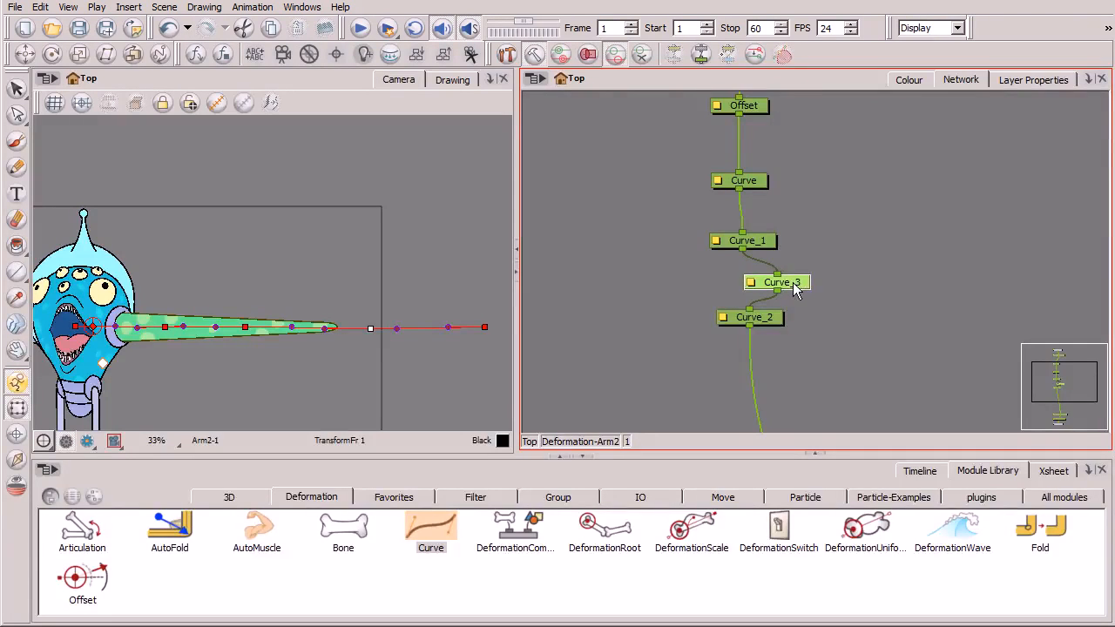
pyautogui.moveTo(780, 282); pyautogui.dragTo(915, 279)
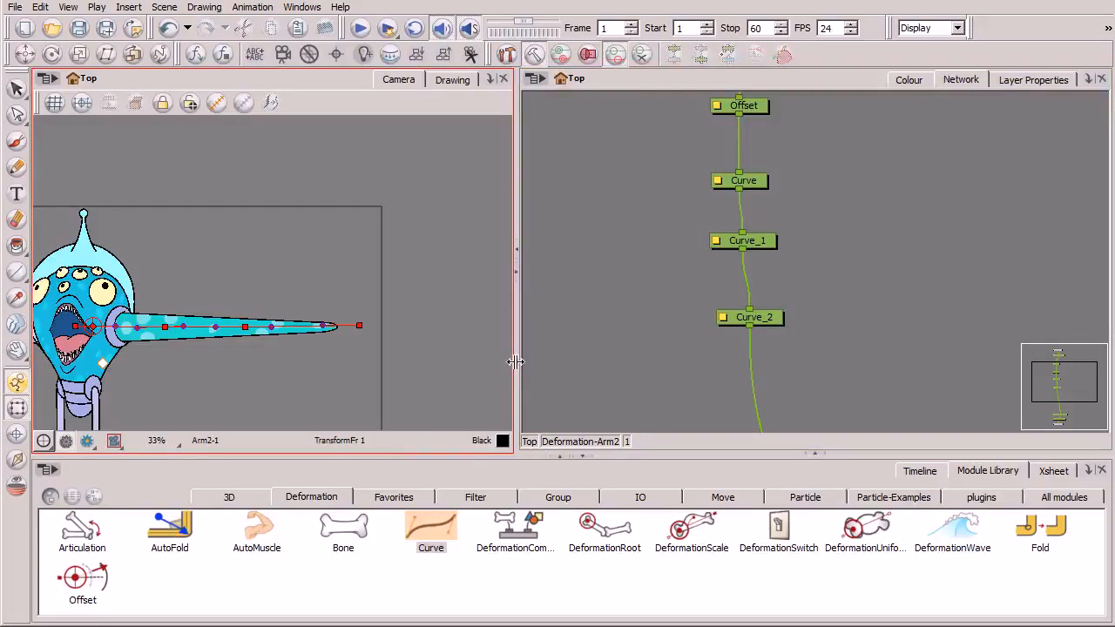
pyautogui.click(920, 470)
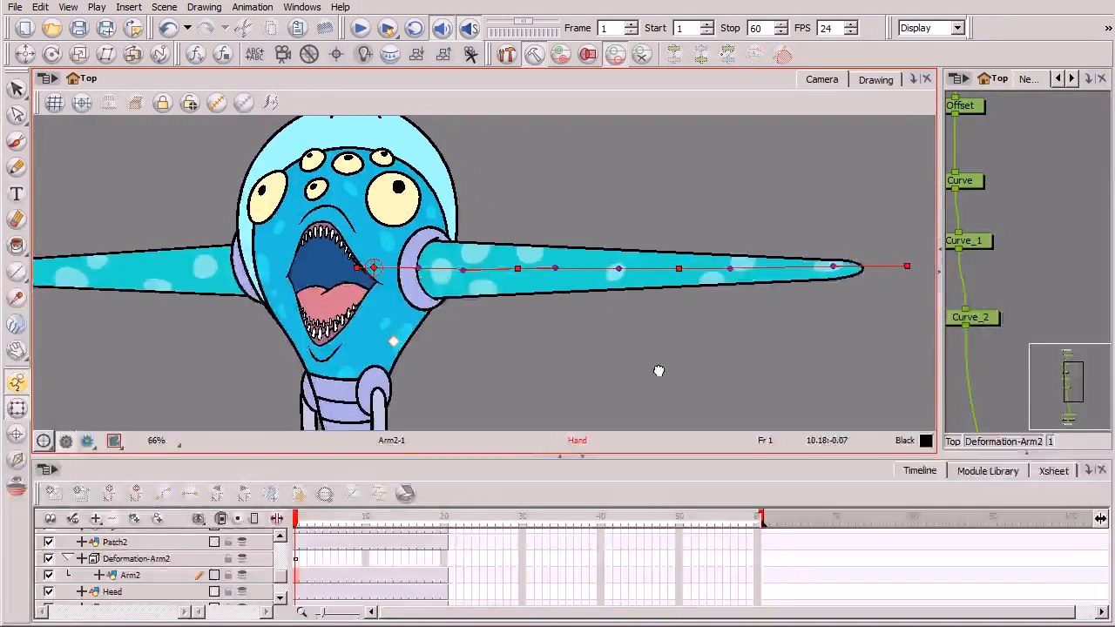
pyautogui.moveTo(690, 394)
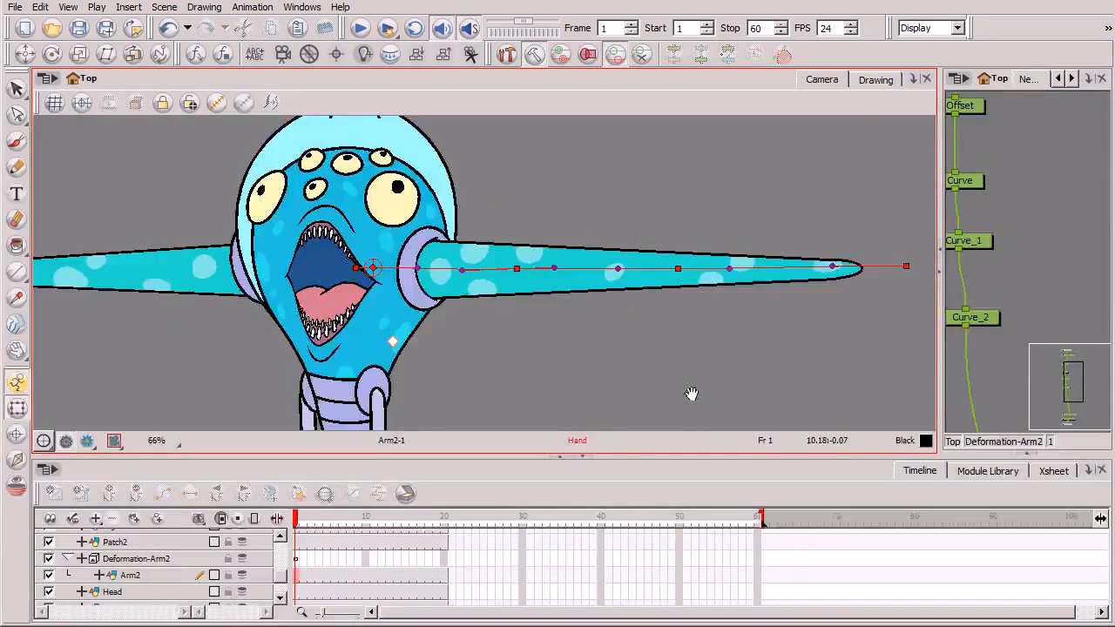